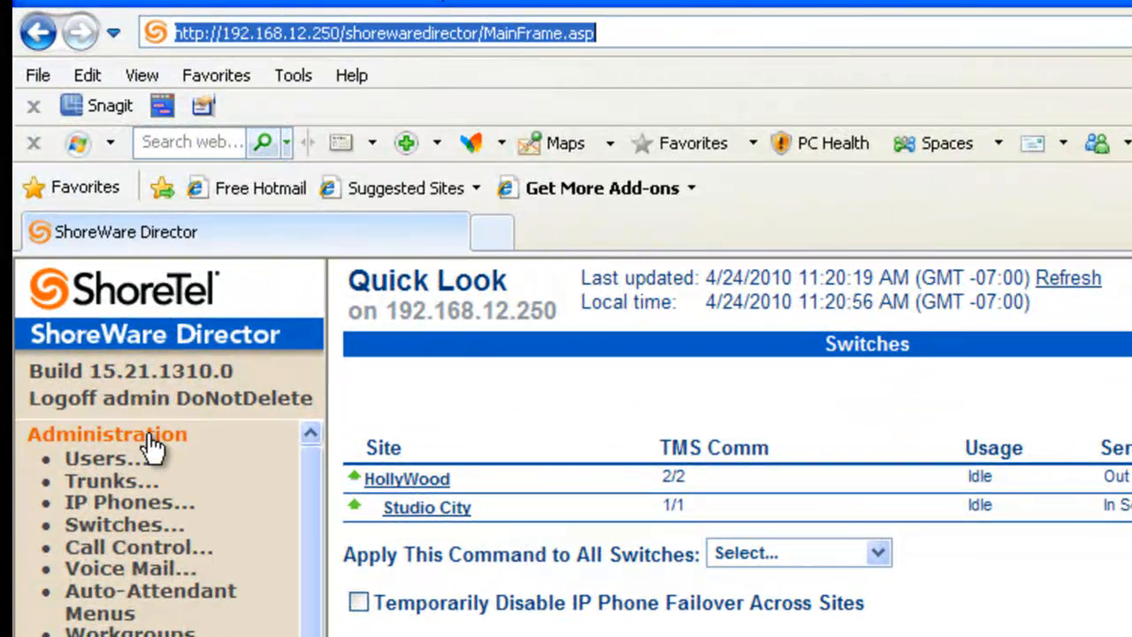
pyautogui.moveTo(132, 549)
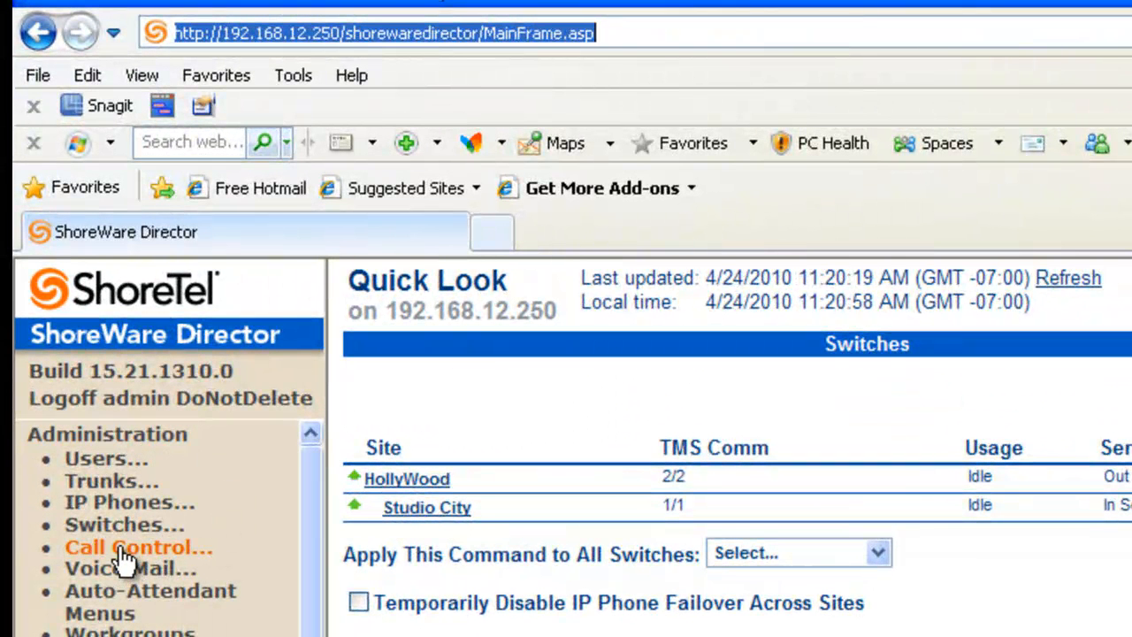
# Show the Hunt Groups list under Call Control, listing Operator Group (110) and Sales Group (109)
pyautogui.click(138, 545)
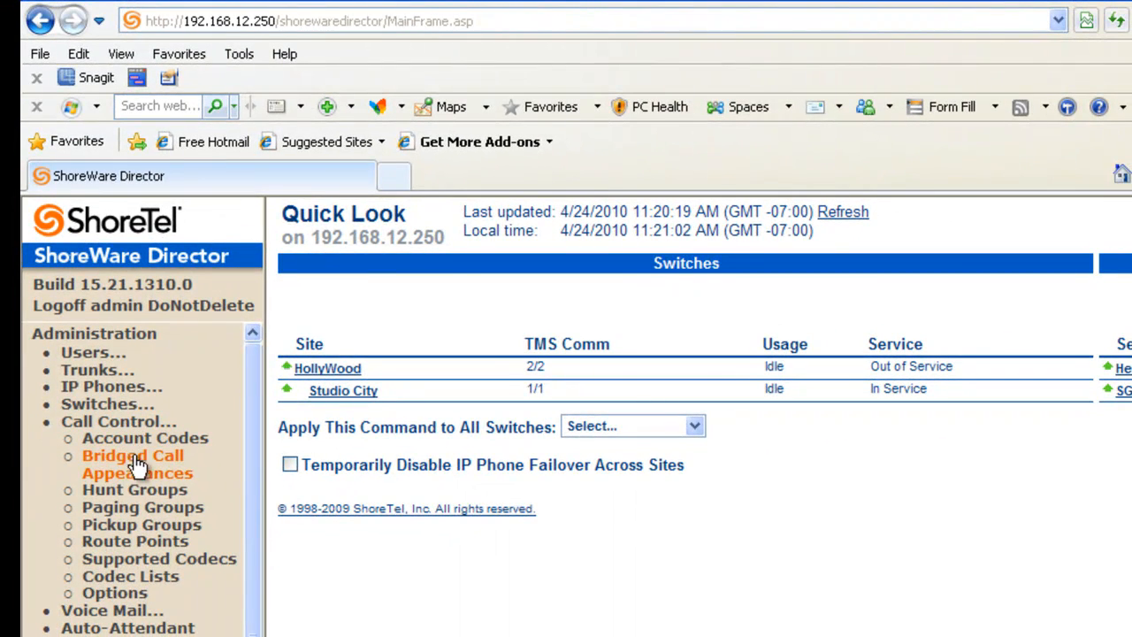
pyautogui.moveTo(134, 488)
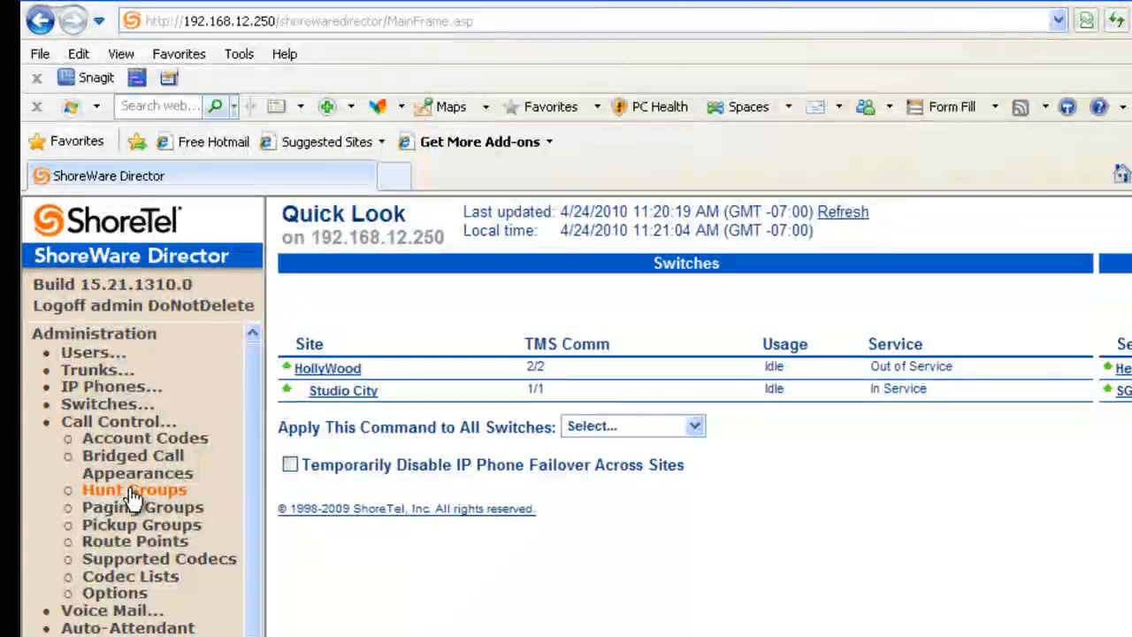
pyautogui.click(134, 488)
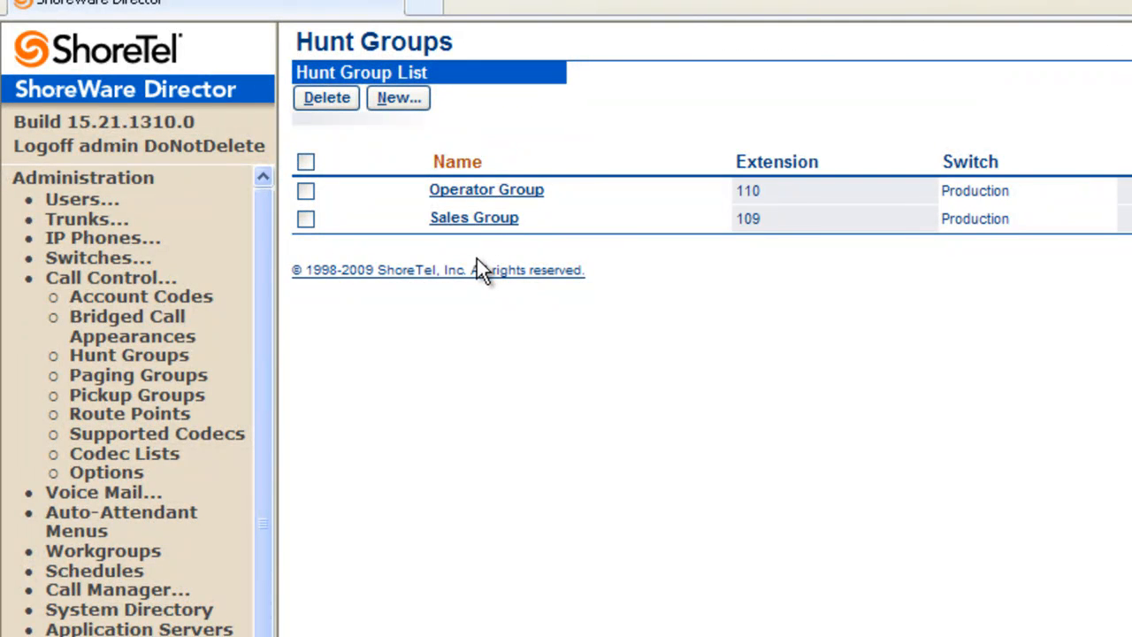
pyautogui.moveTo(464, 195)
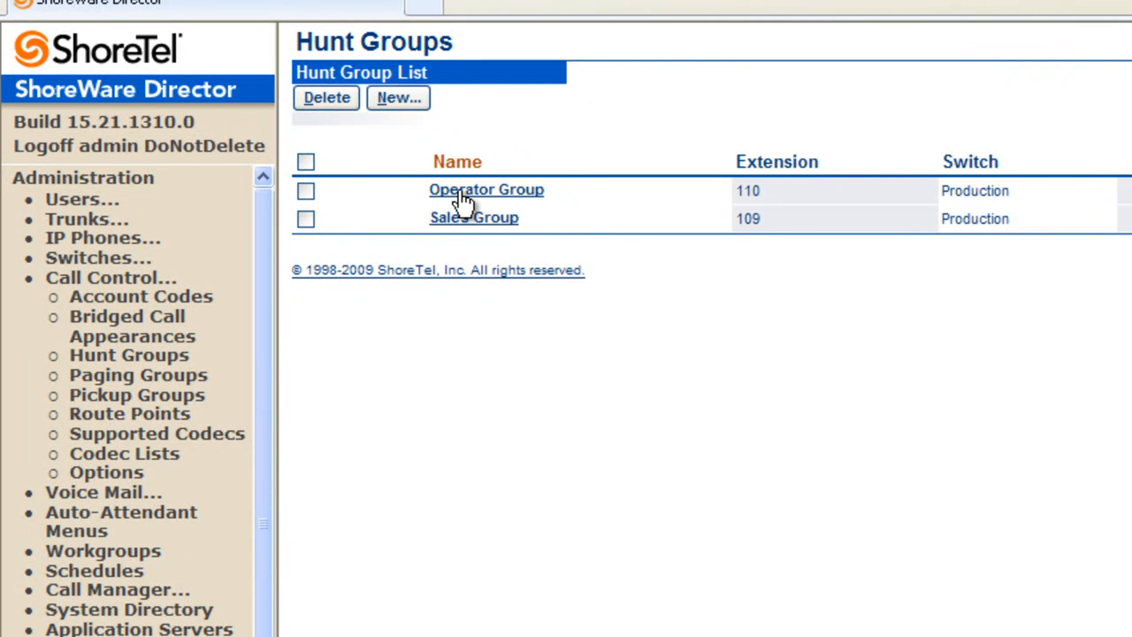
pyautogui.moveTo(474, 217)
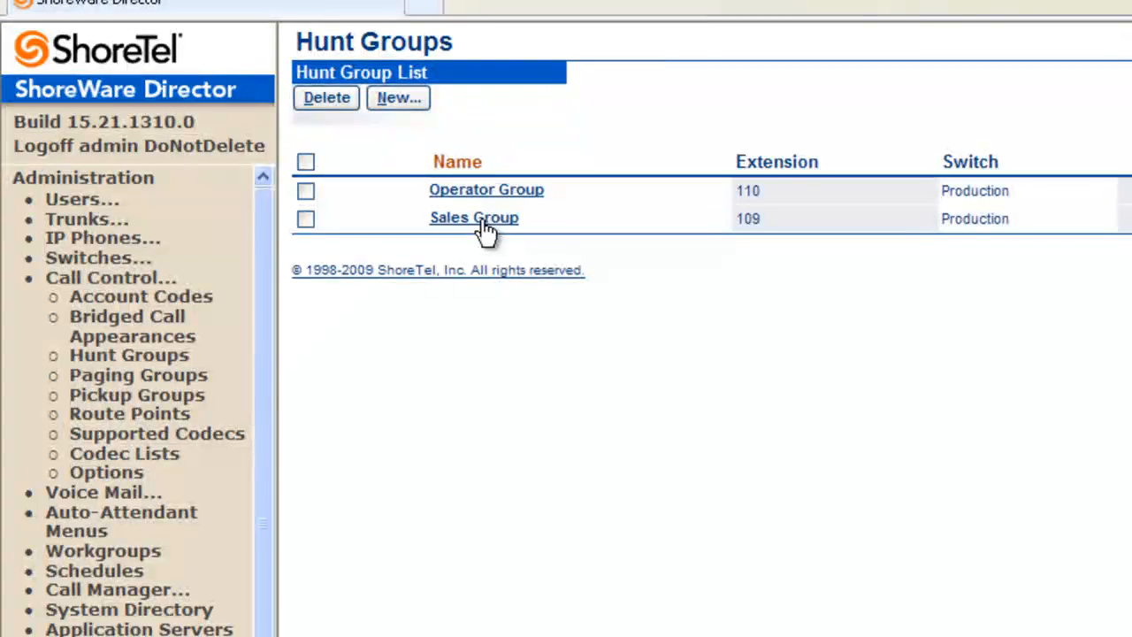
pyautogui.moveTo(486, 191)
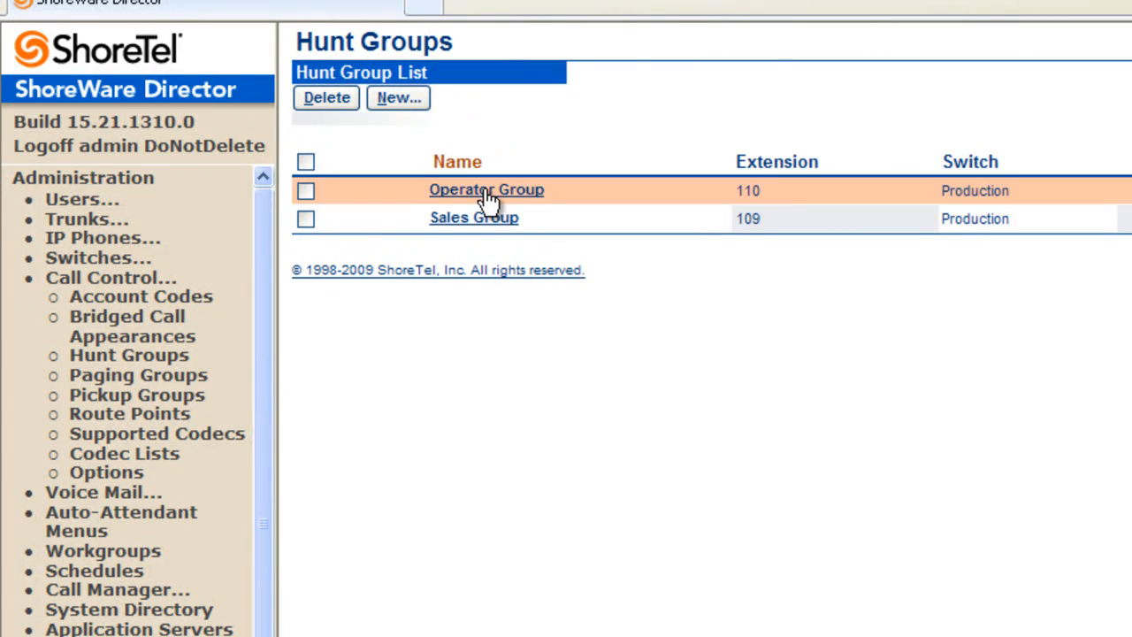
# Bring up the Operator Group (extension 110) record and highlight its group name
pyautogui.click(485, 189)
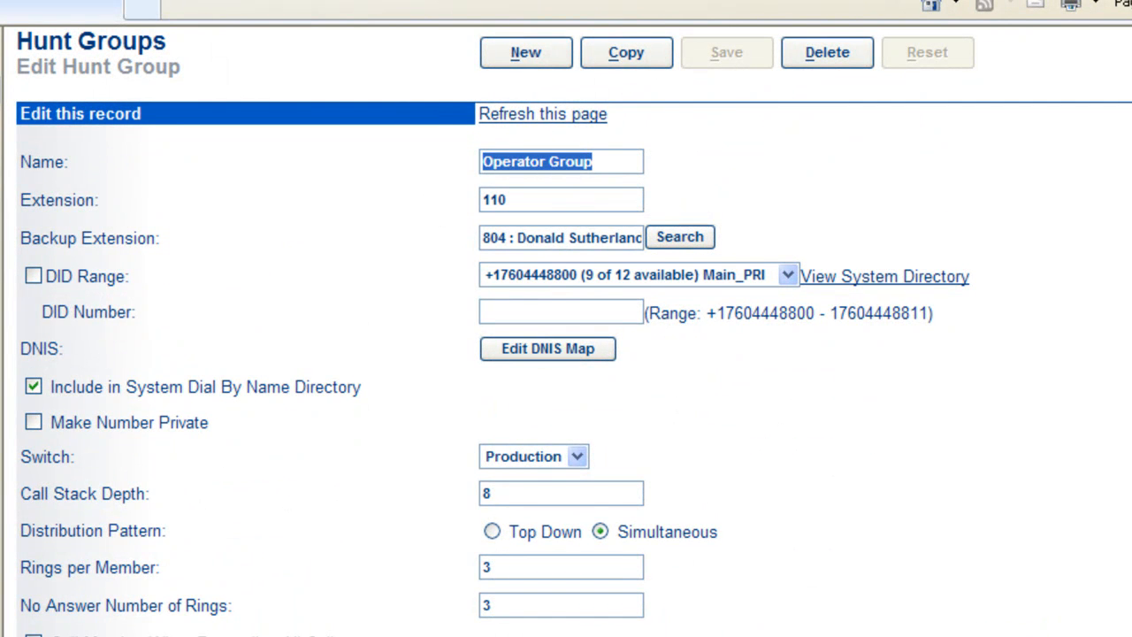
pyautogui.scroll(-3)
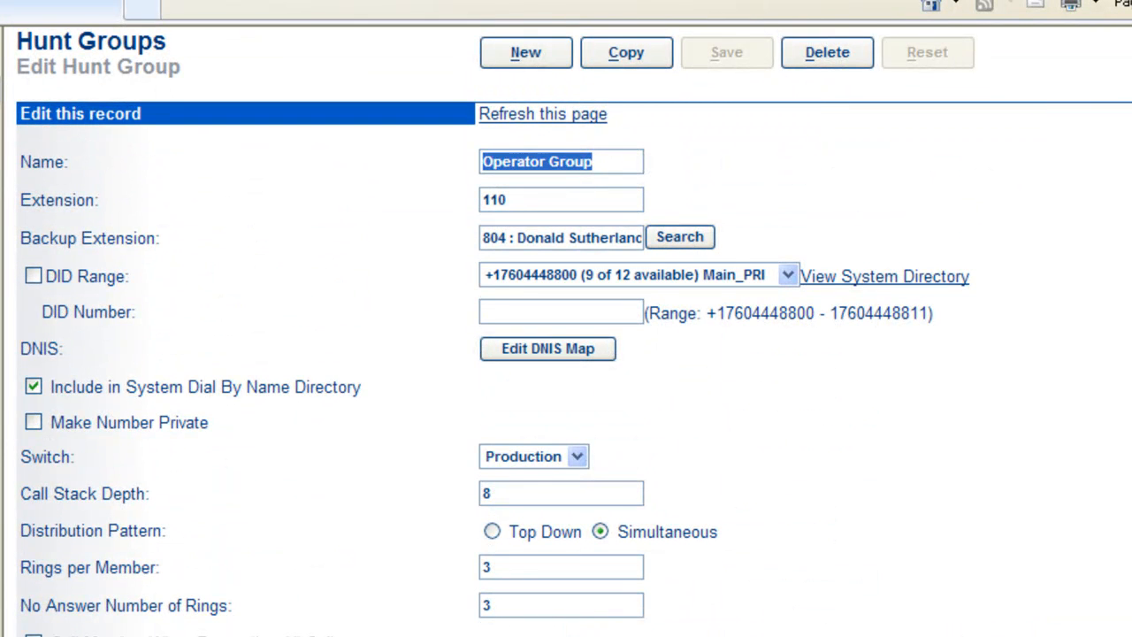
pyautogui.moveTo(623, 168)
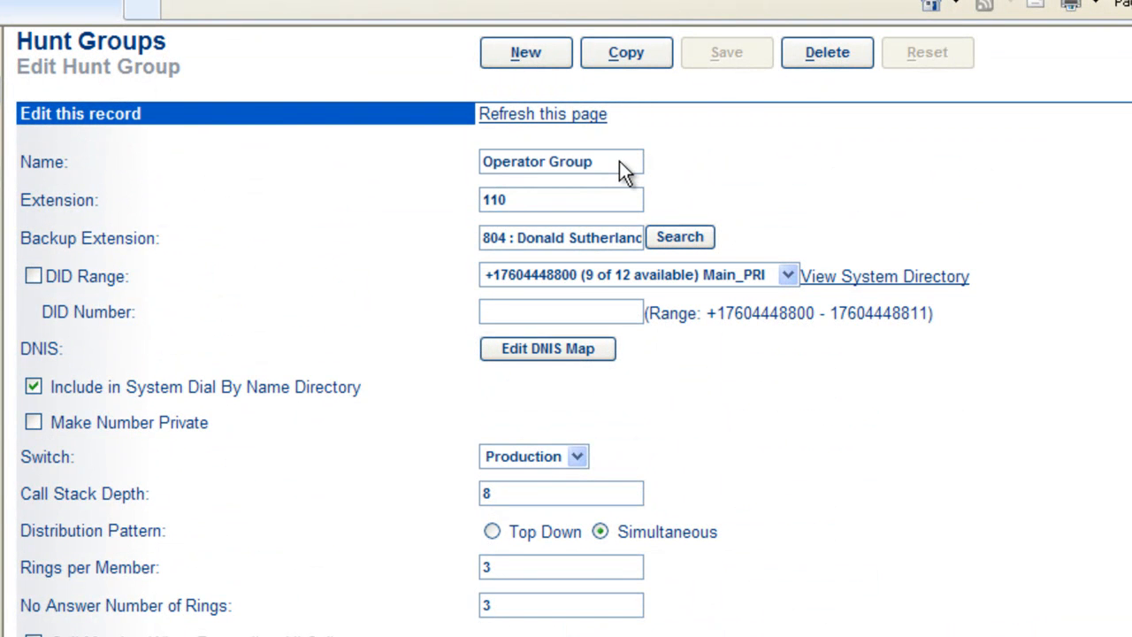
pyautogui.doubleClick(537, 161)
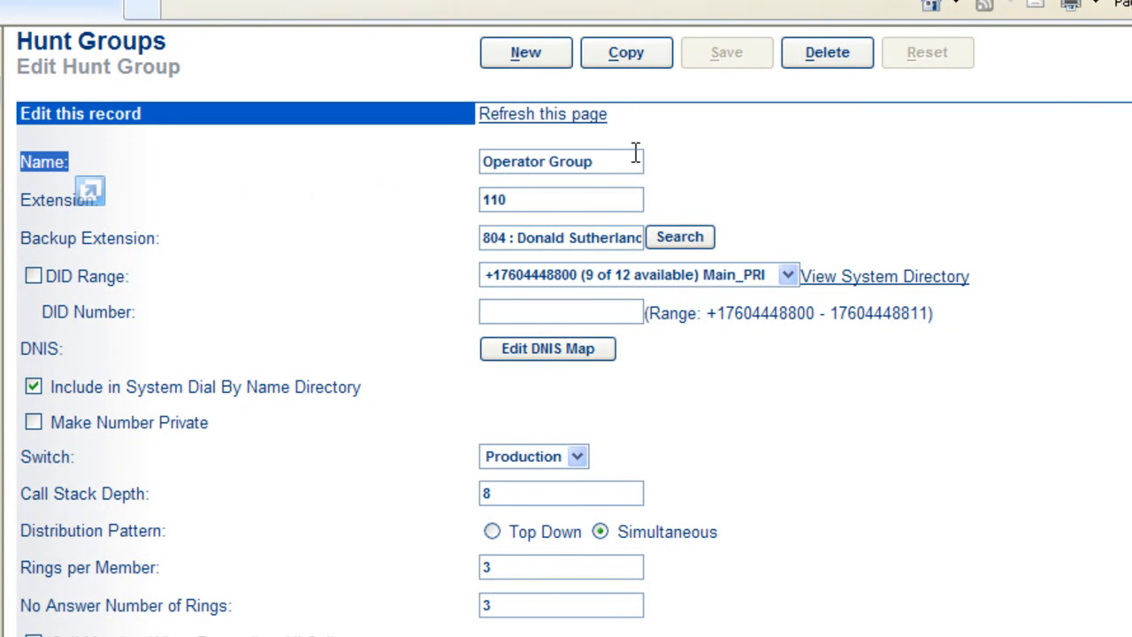
pyautogui.tripleClick(560, 161)
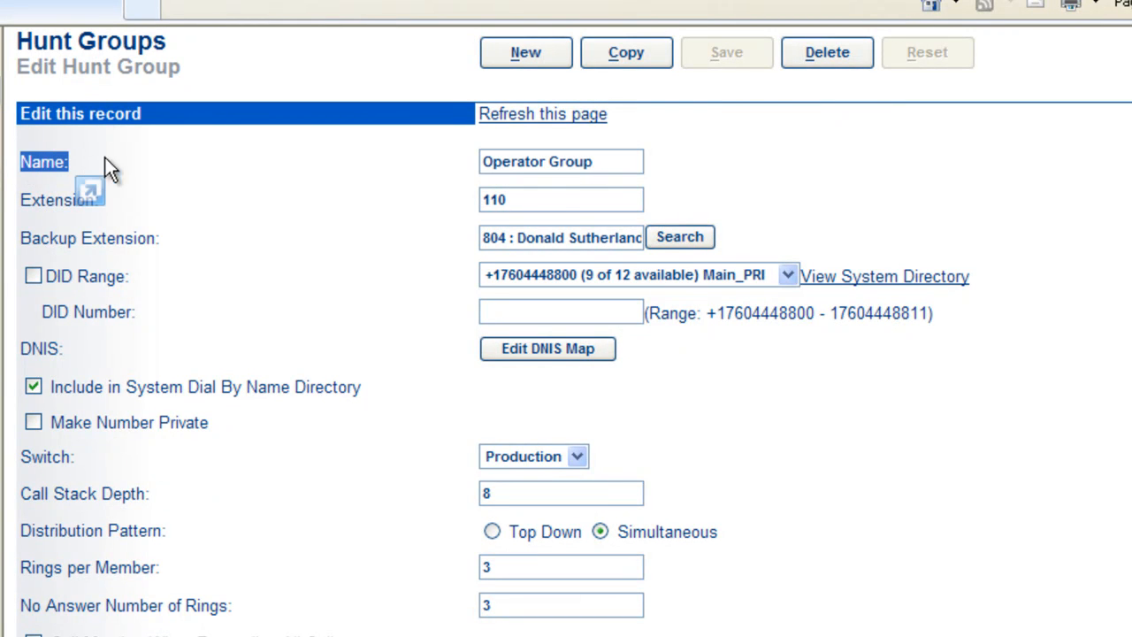
pyautogui.moveTo(163, 158)
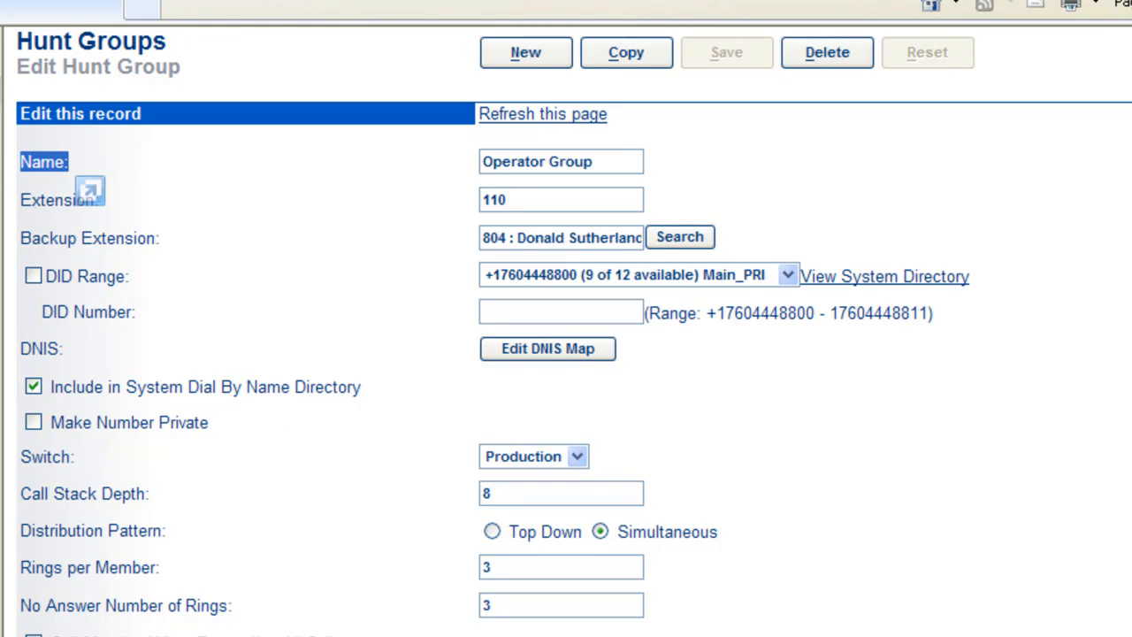
pyautogui.tripleClick(560, 162)
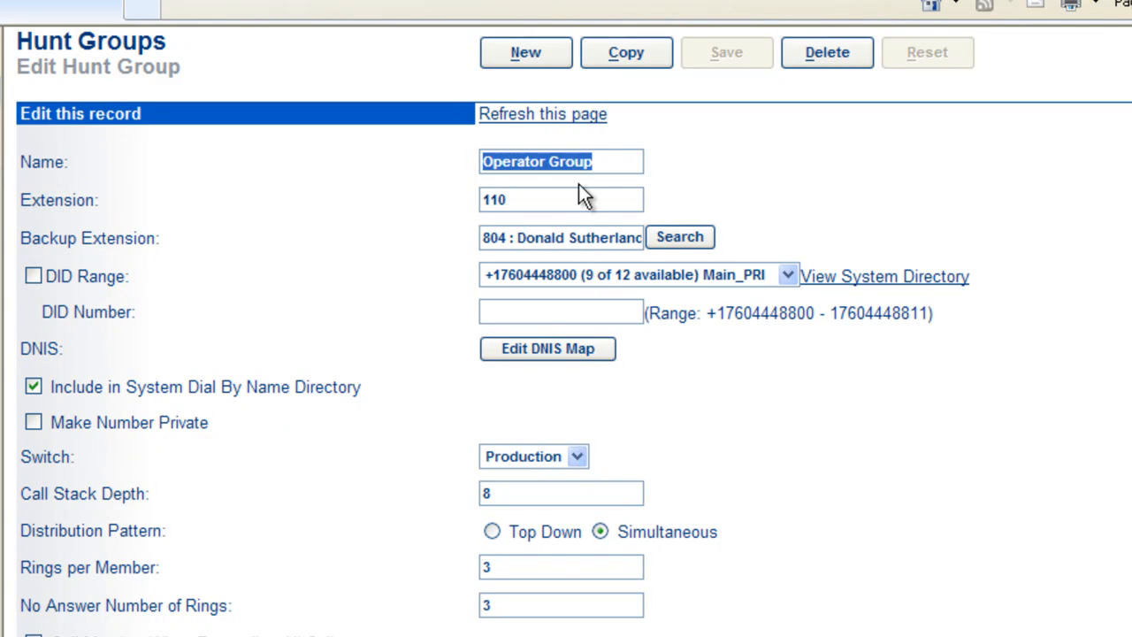
pyautogui.click(561, 200)
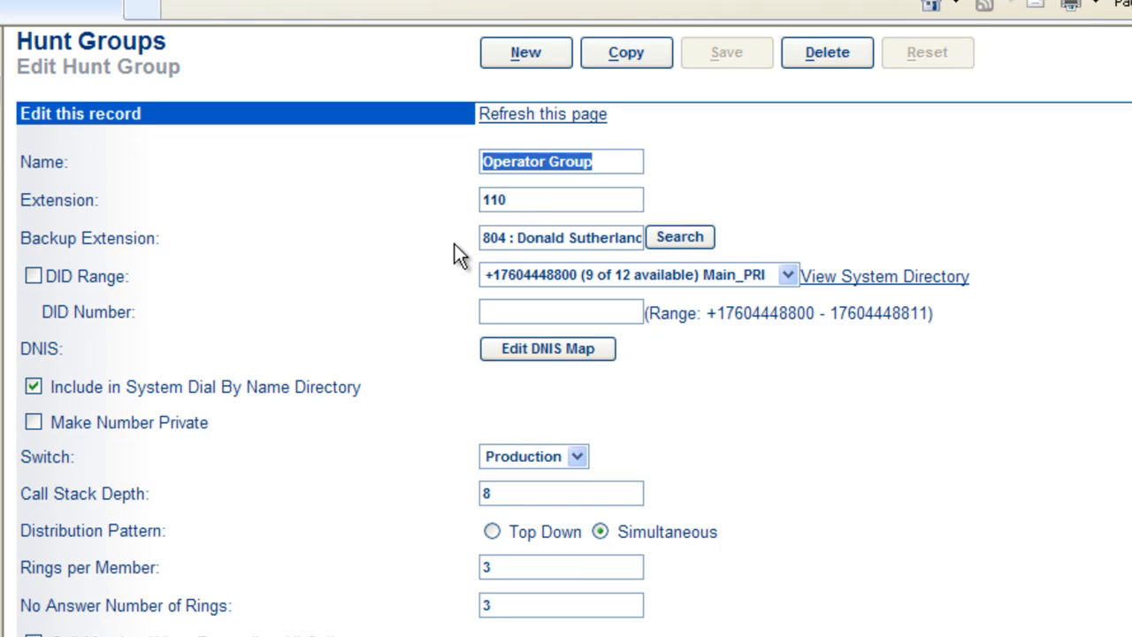
pyautogui.click(560, 237)
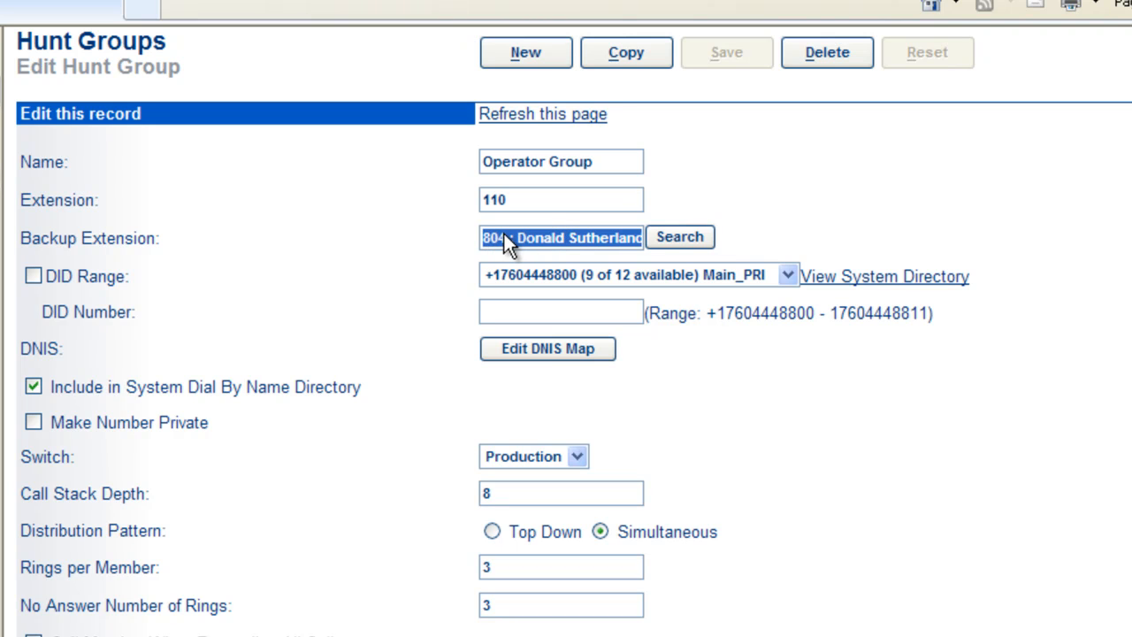
pyautogui.moveTo(110, 279)
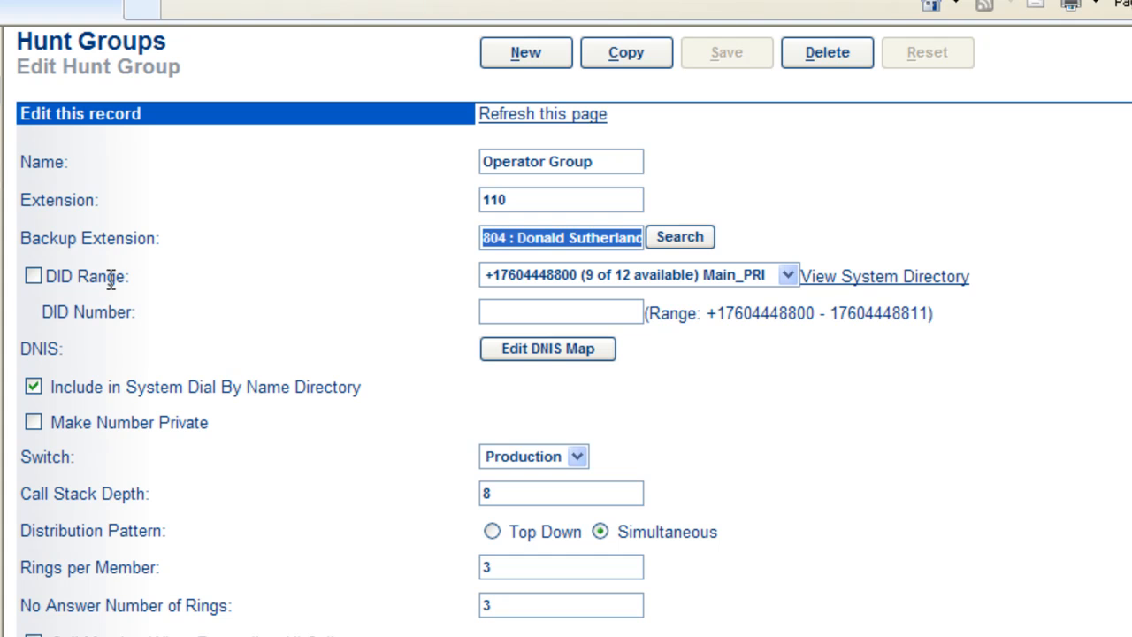
pyautogui.click(679, 237)
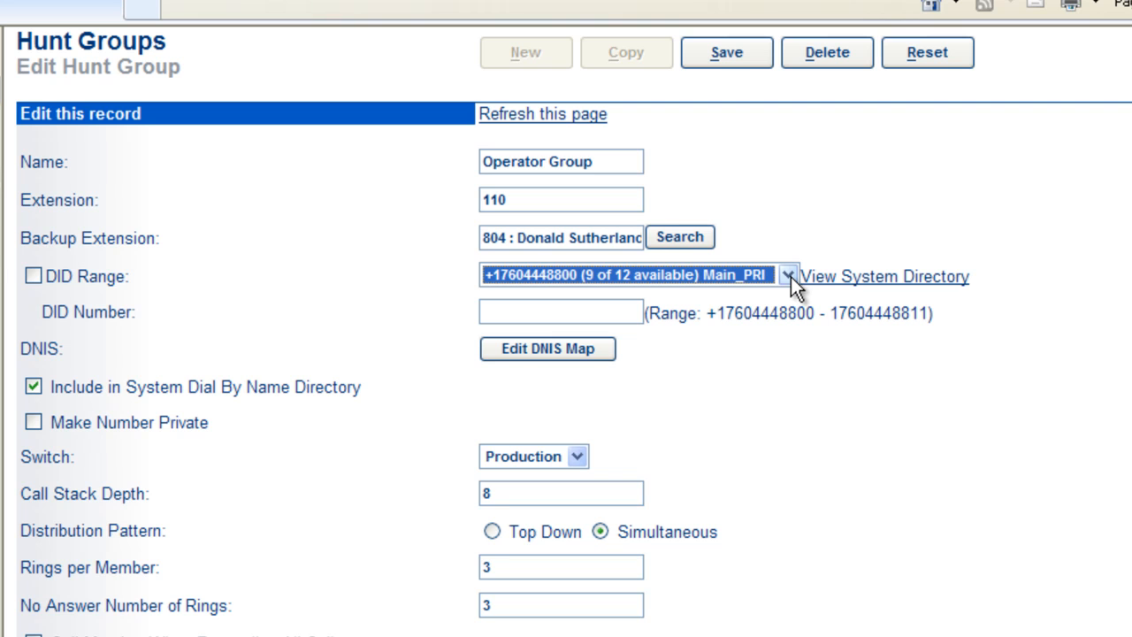
pyautogui.moveTo(485, 290)
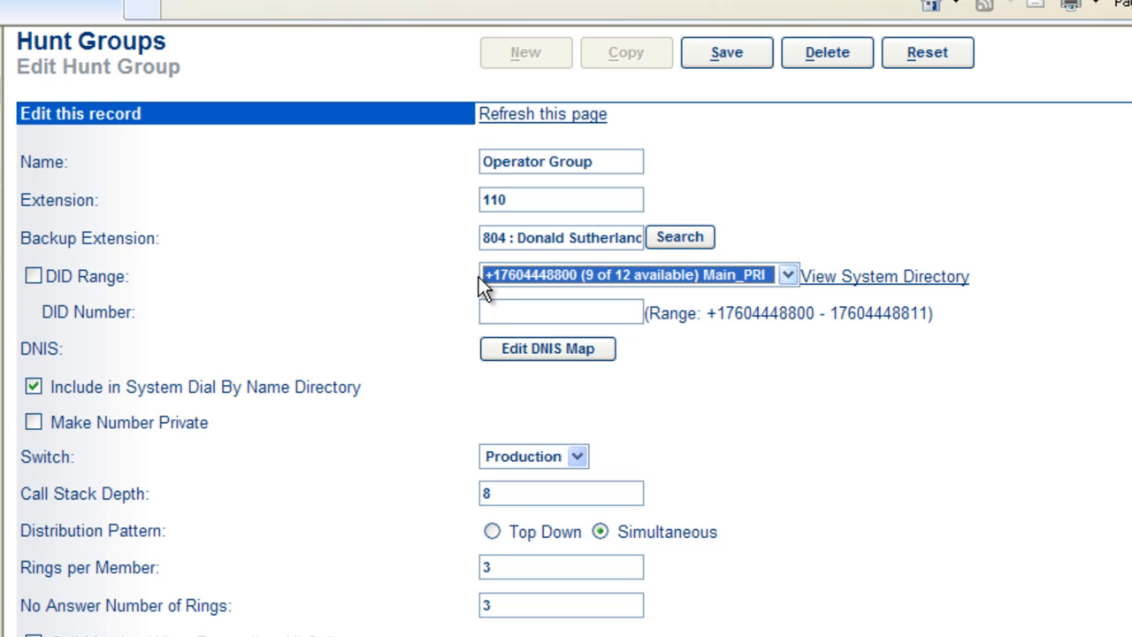
# Enable DID Range so the group gets DID number 802, noting the dial-by-name option
pyautogui.click(31, 276)
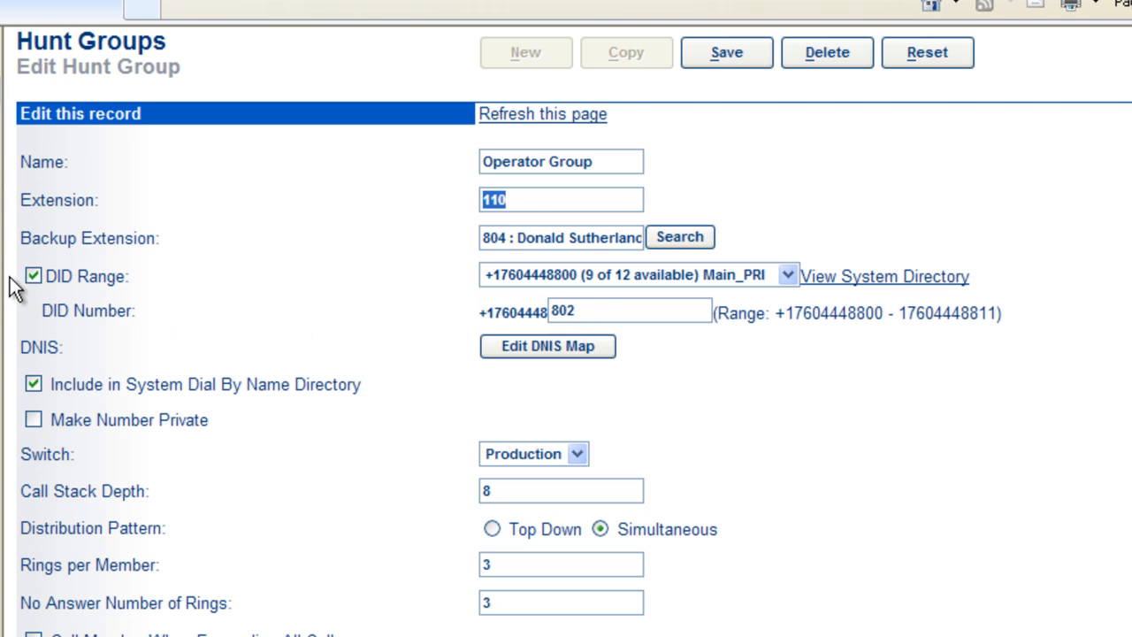
pyautogui.click(31, 384)
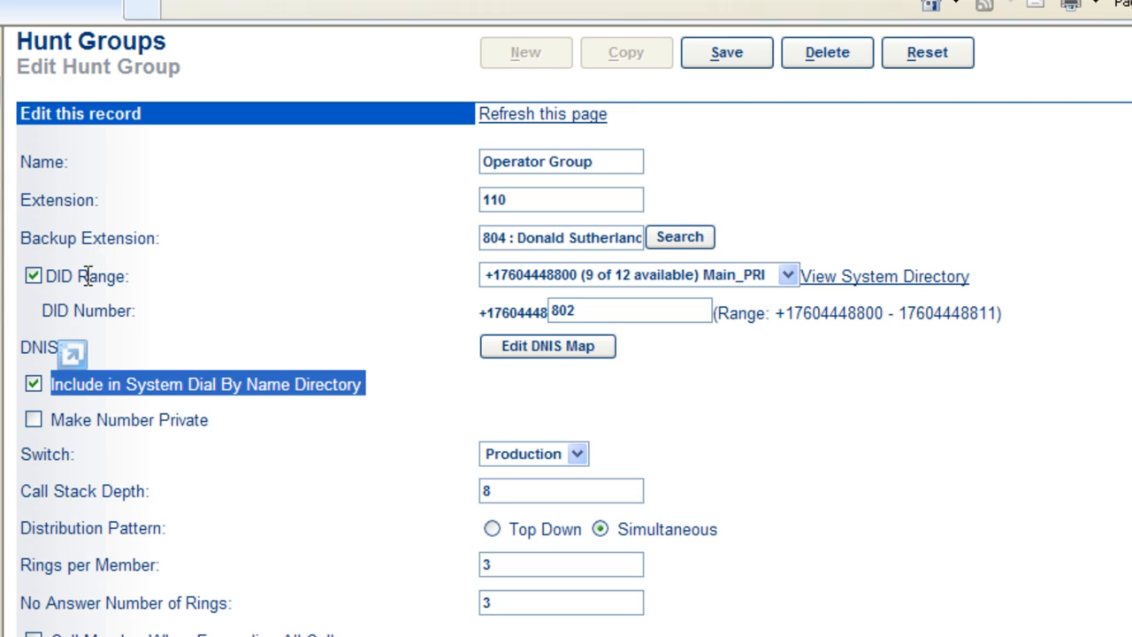
pyautogui.moveTo(92, 478)
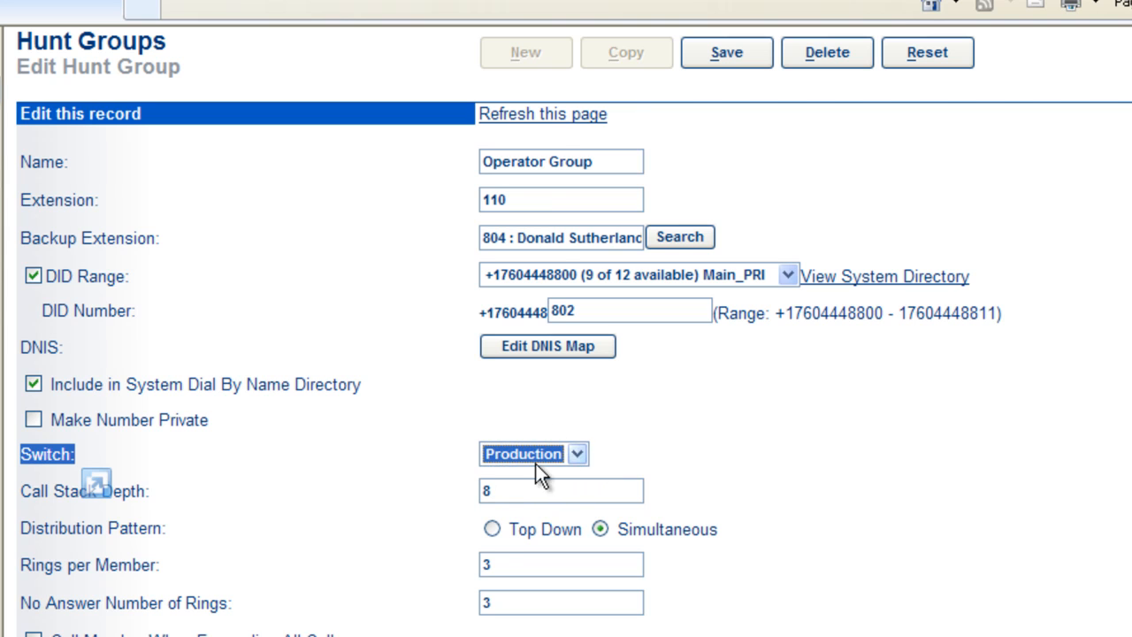
pyautogui.moveTo(194, 552)
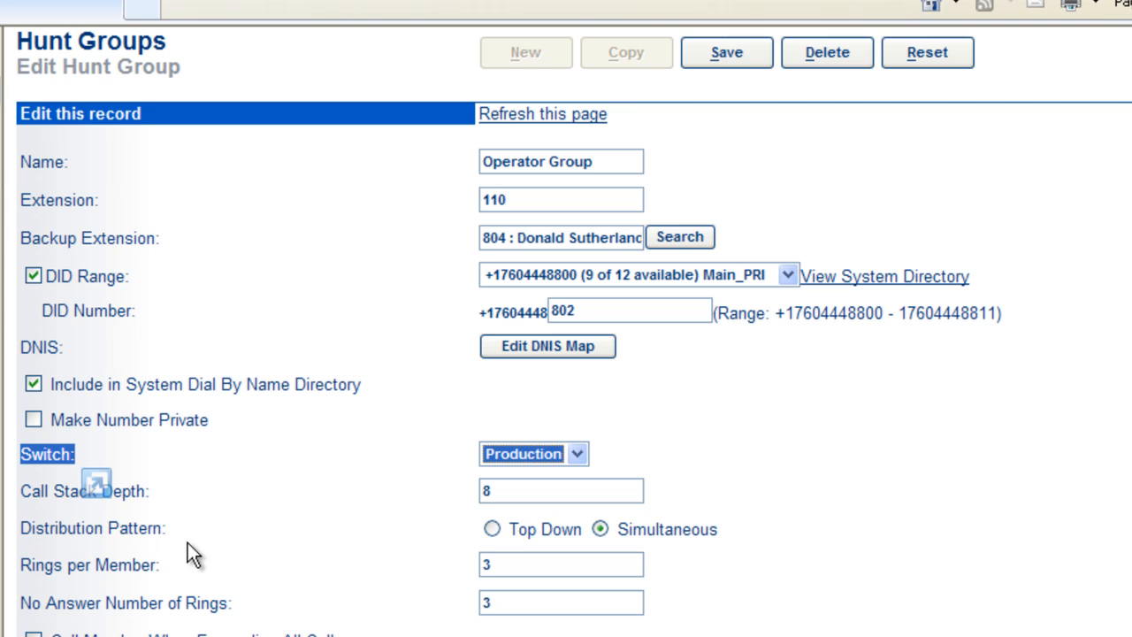
pyautogui.click(561, 491)
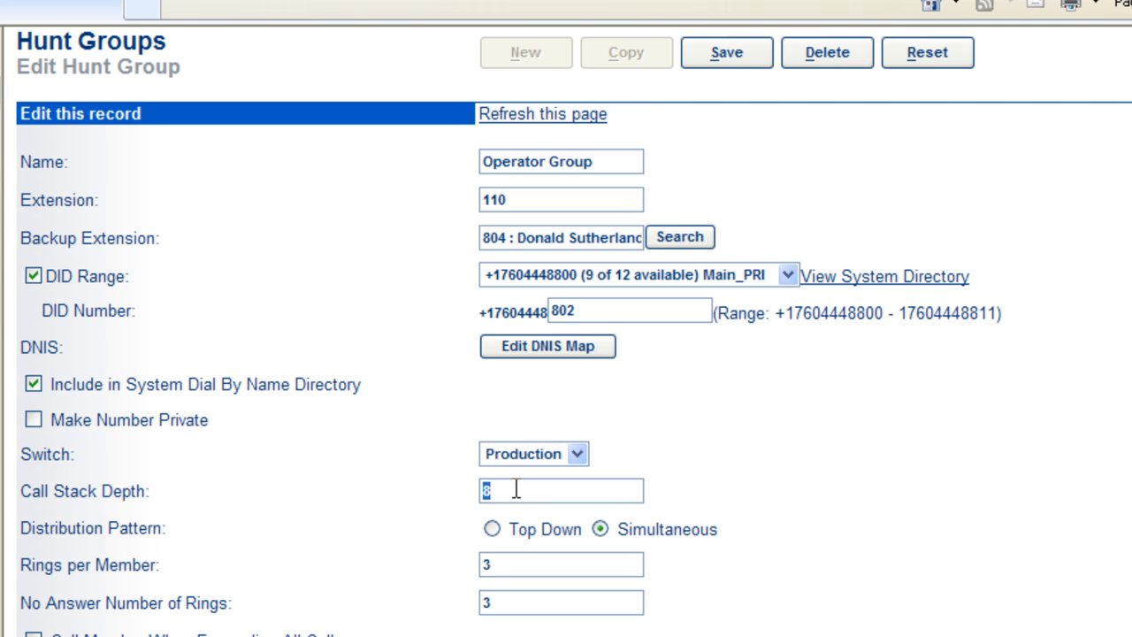
pyautogui.moveTo(340, 481)
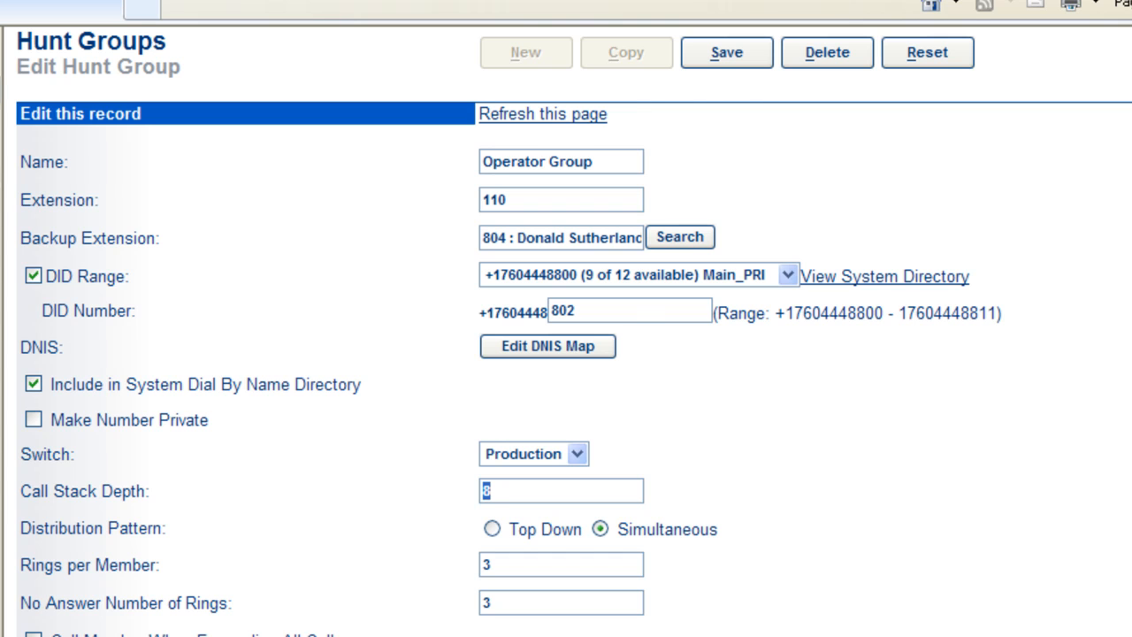
pyautogui.scroll(-3)
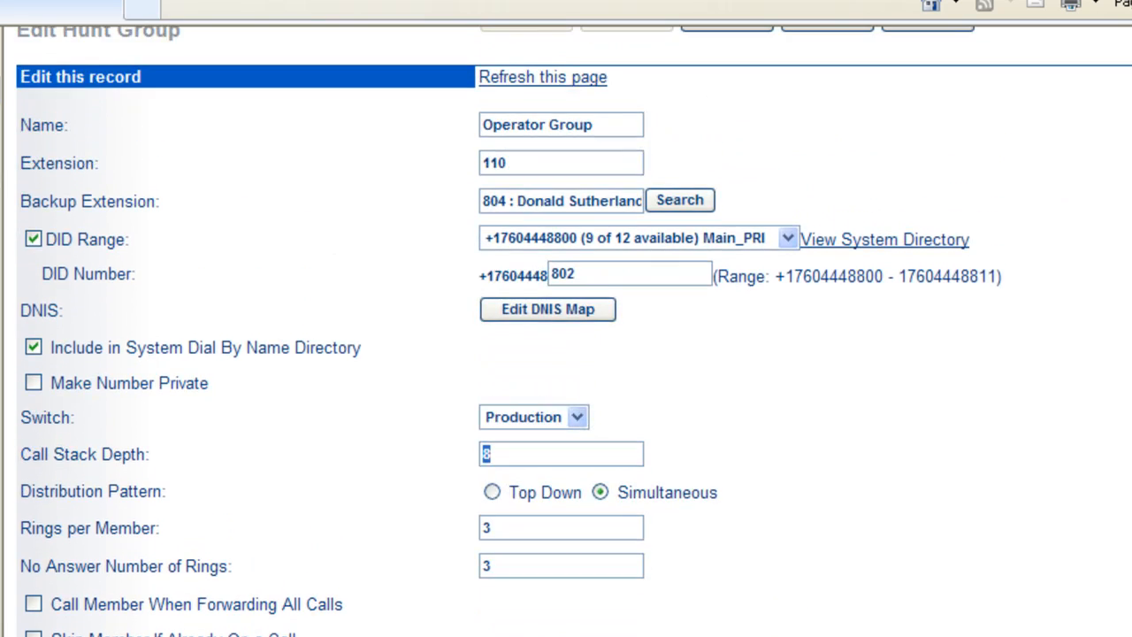
# Keep simultaneous distribution and set rings per member to 3, then edit no-answer rings
pyautogui.scroll(-3)
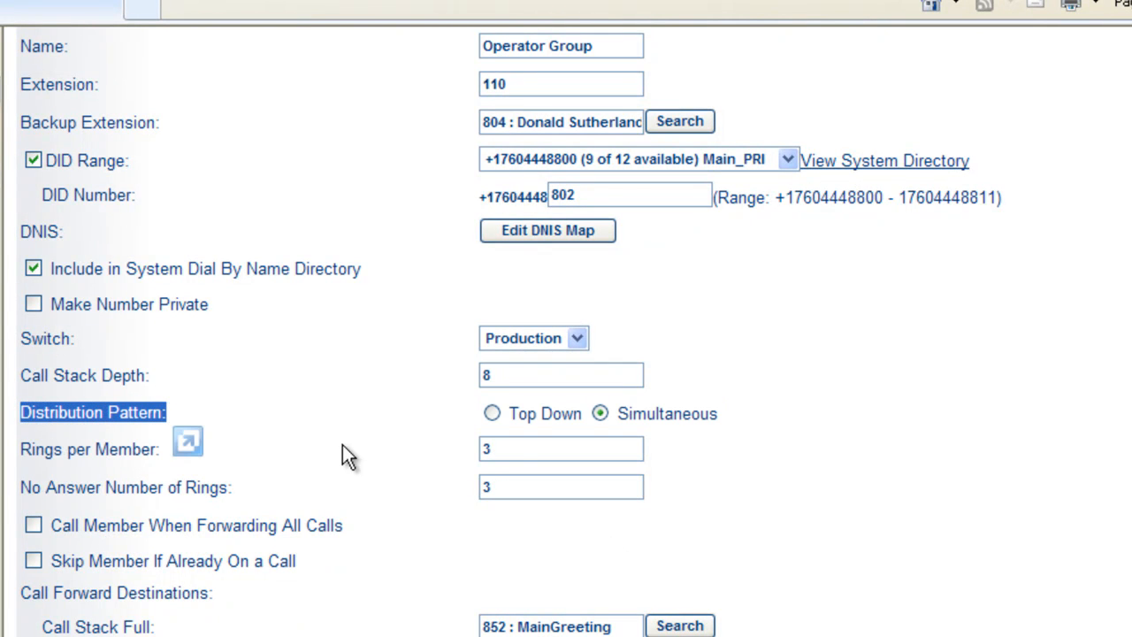
pyautogui.moveTo(503, 438)
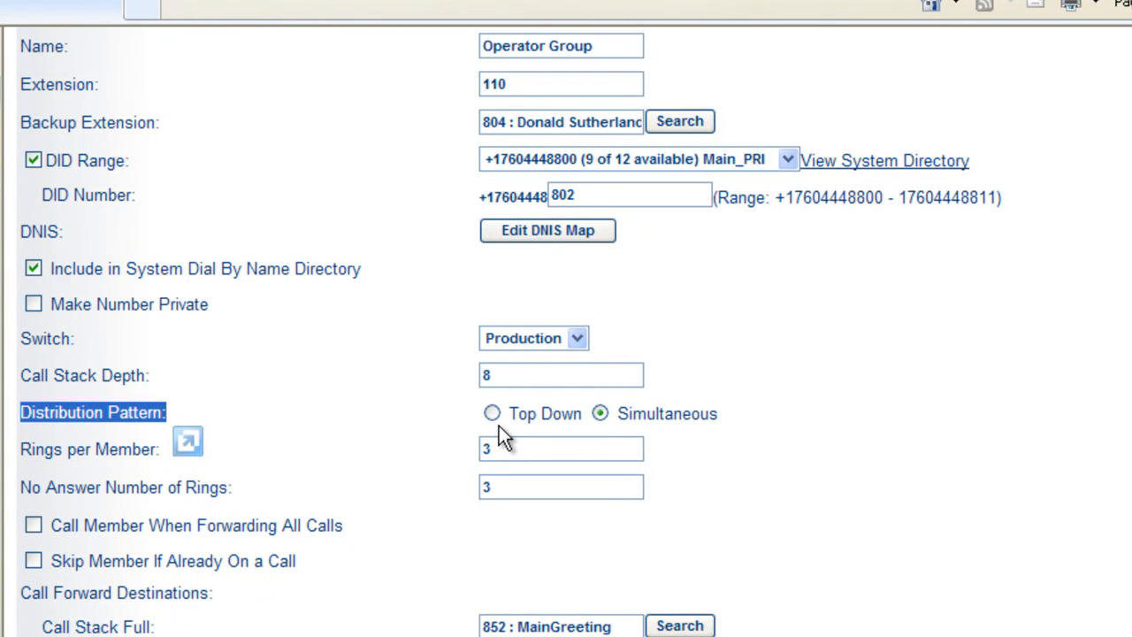
pyautogui.click(492, 414)
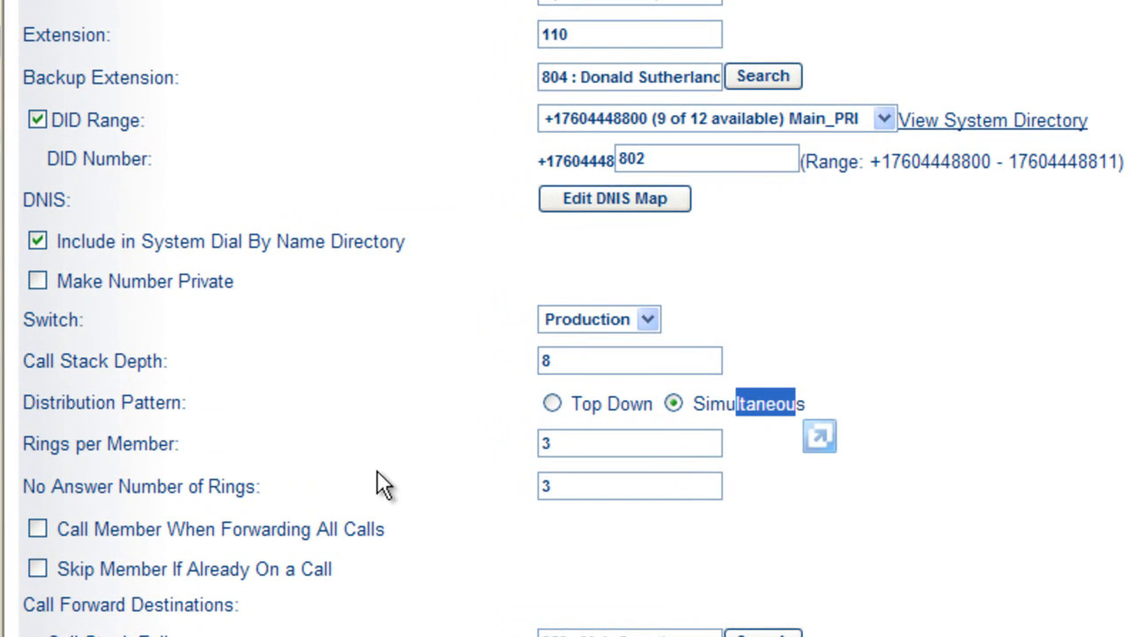
pyautogui.click(629, 443)
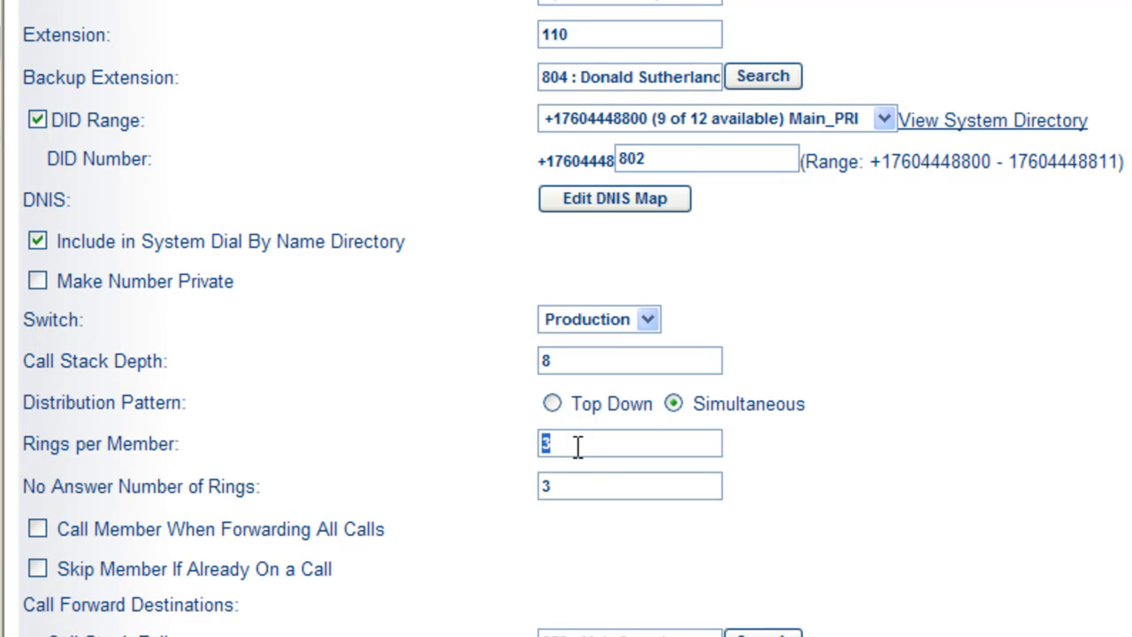
pyautogui.moveTo(581, 467)
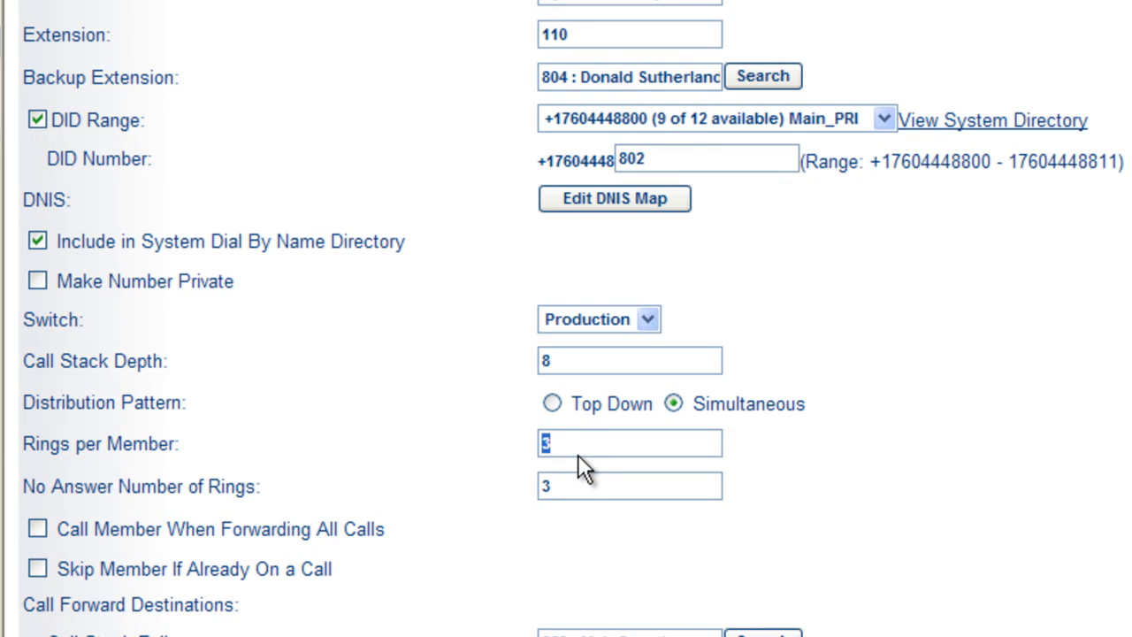
pyautogui.click(629, 485)
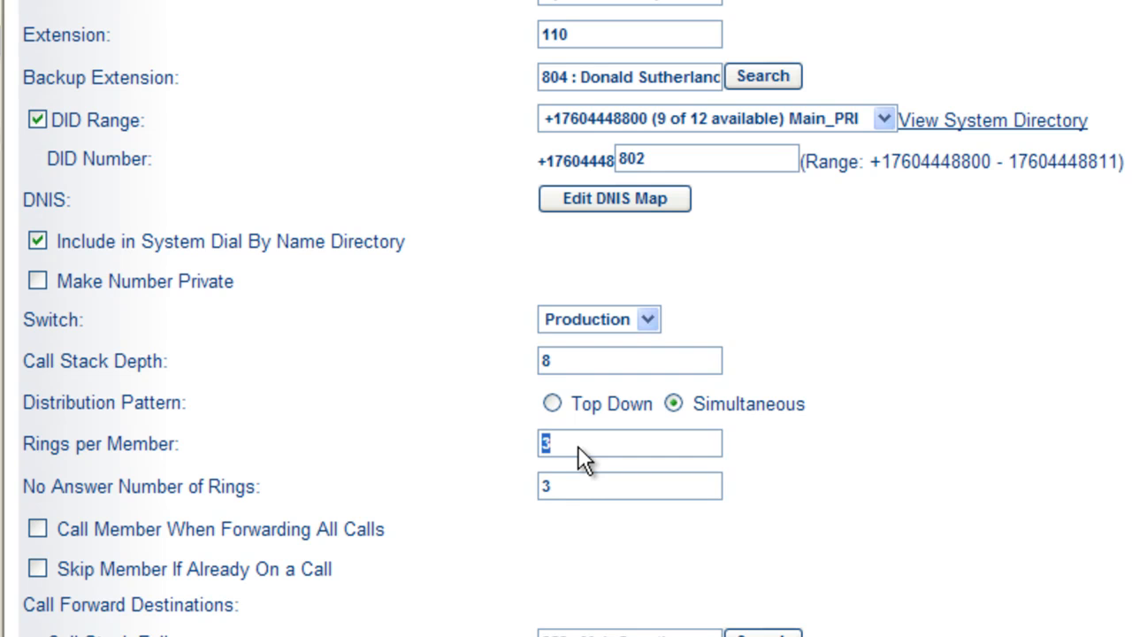
pyautogui.click(629, 485)
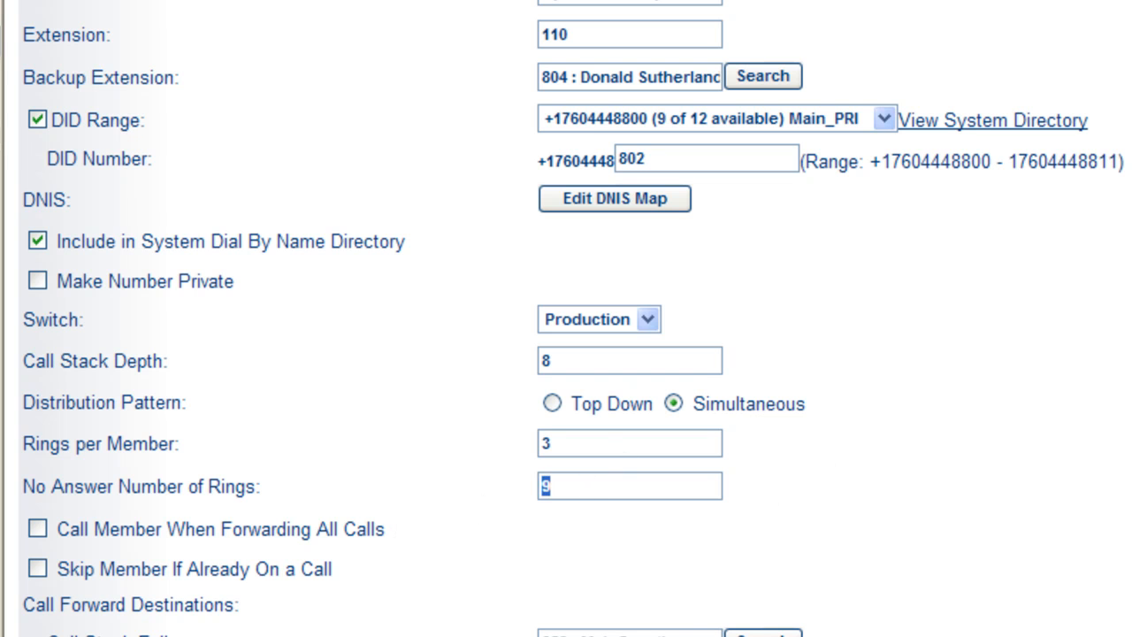
pyautogui.scroll(-3)
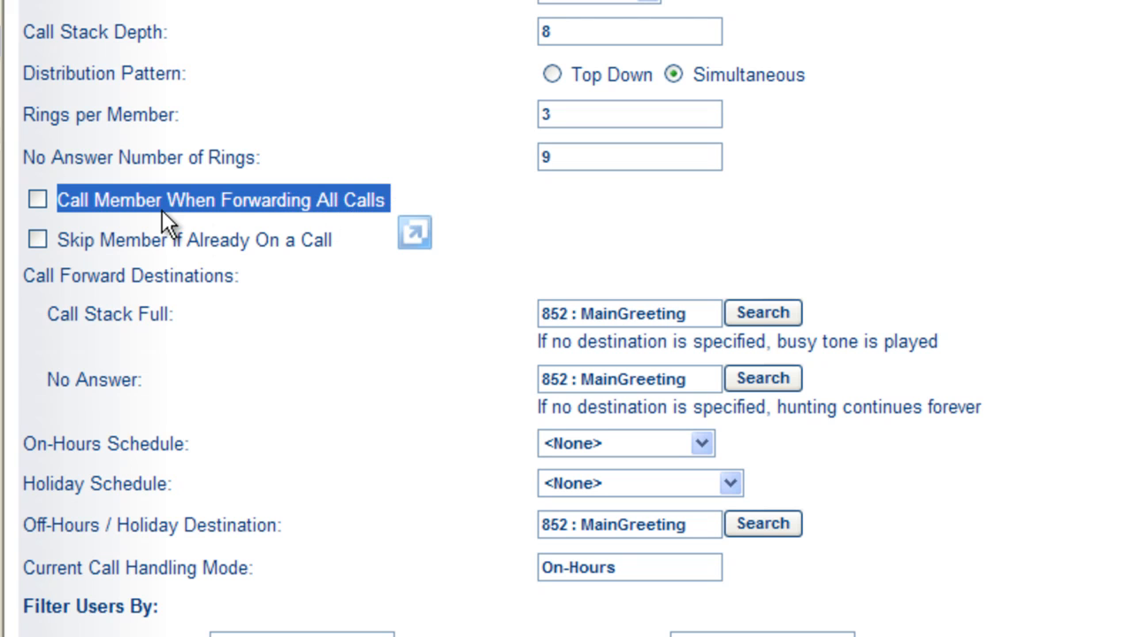
pyautogui.moveTo(292, 208)
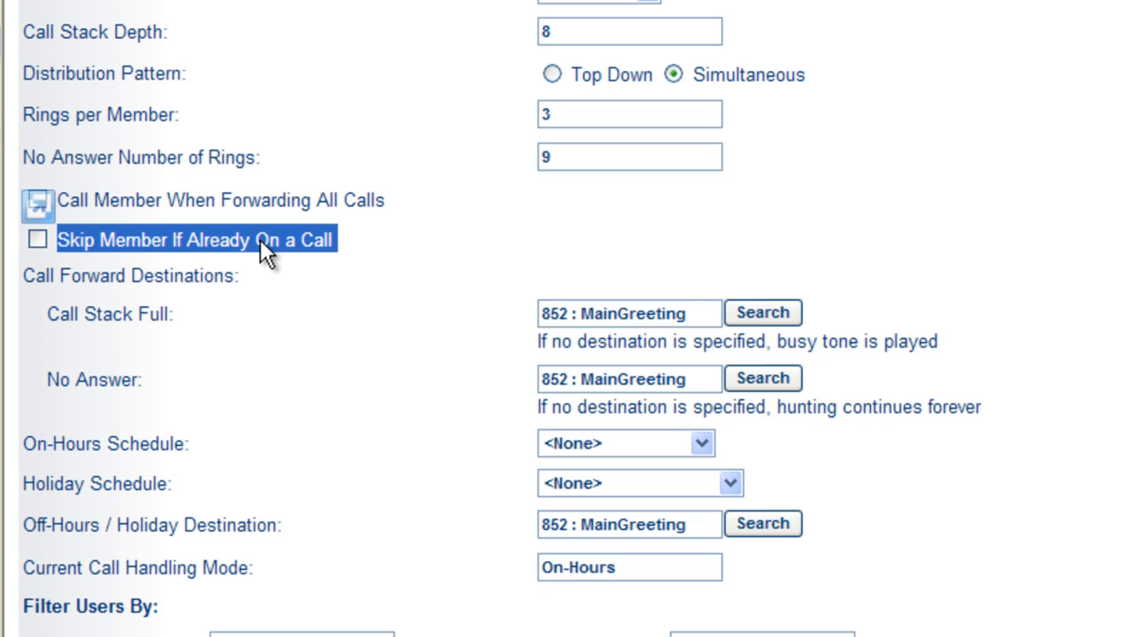
pyautogui.moveTo(294, 361)
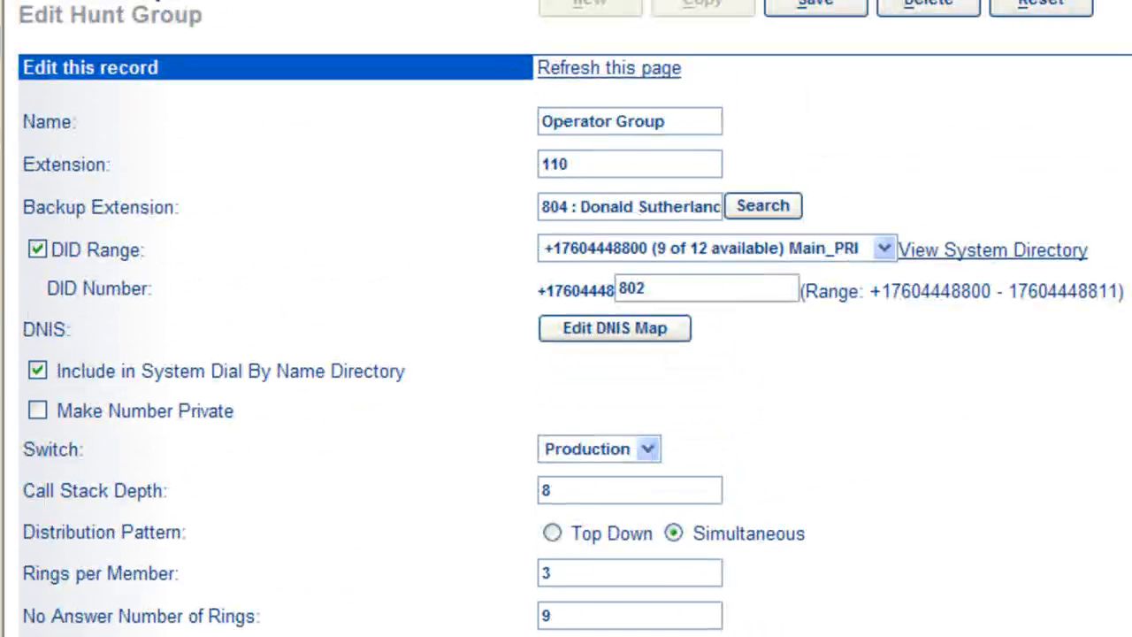
# Select the call stack depth value, left at 8, with no-answer rings at 9
pyautogui.click(630, 490)
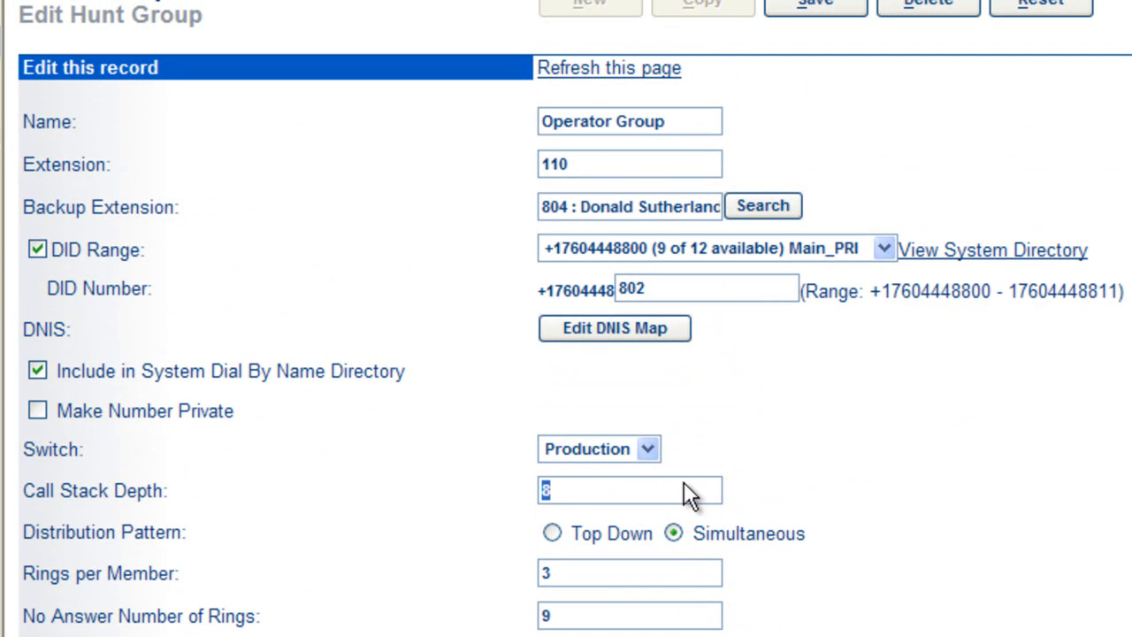
pyautogui.scroll(-3)
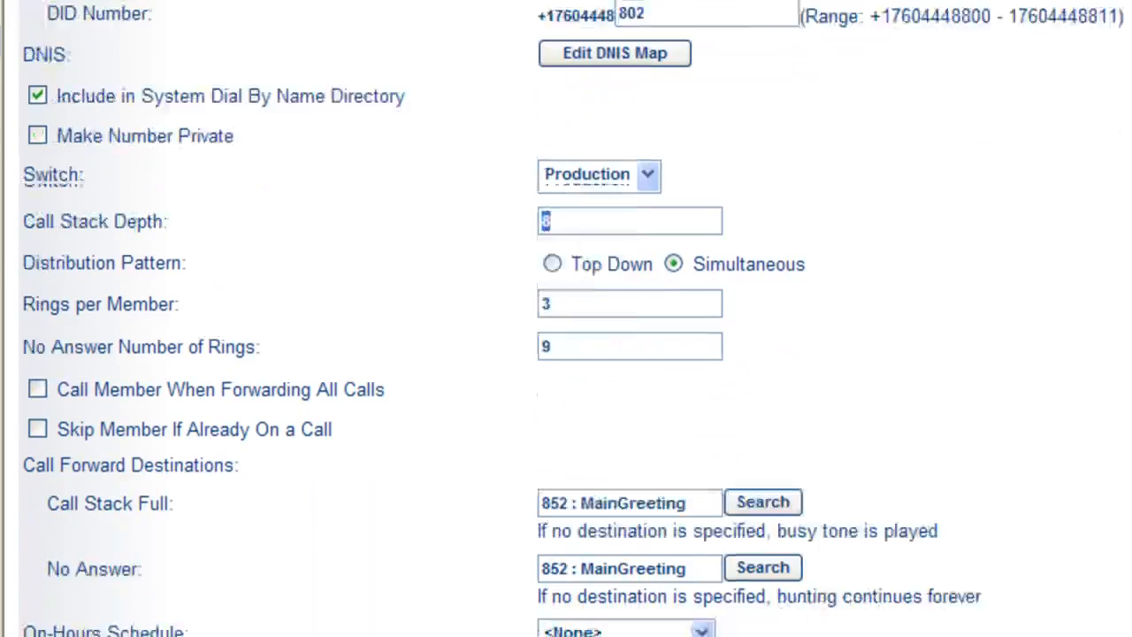
pyautogui.scroll(-3)
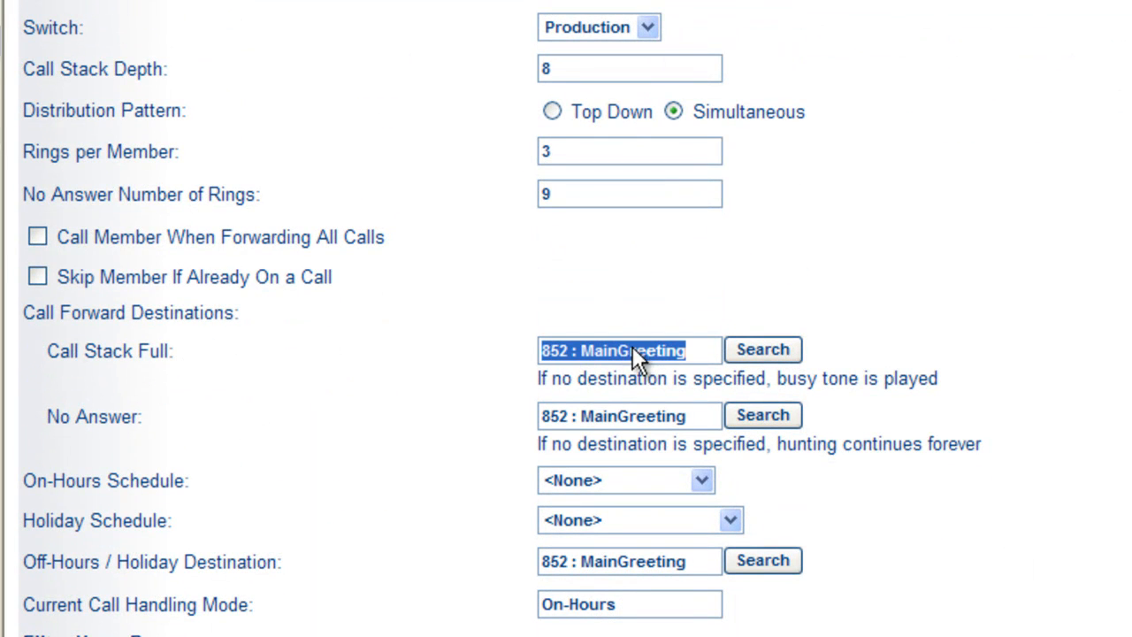
pyautogui.moveTo(581, 366)
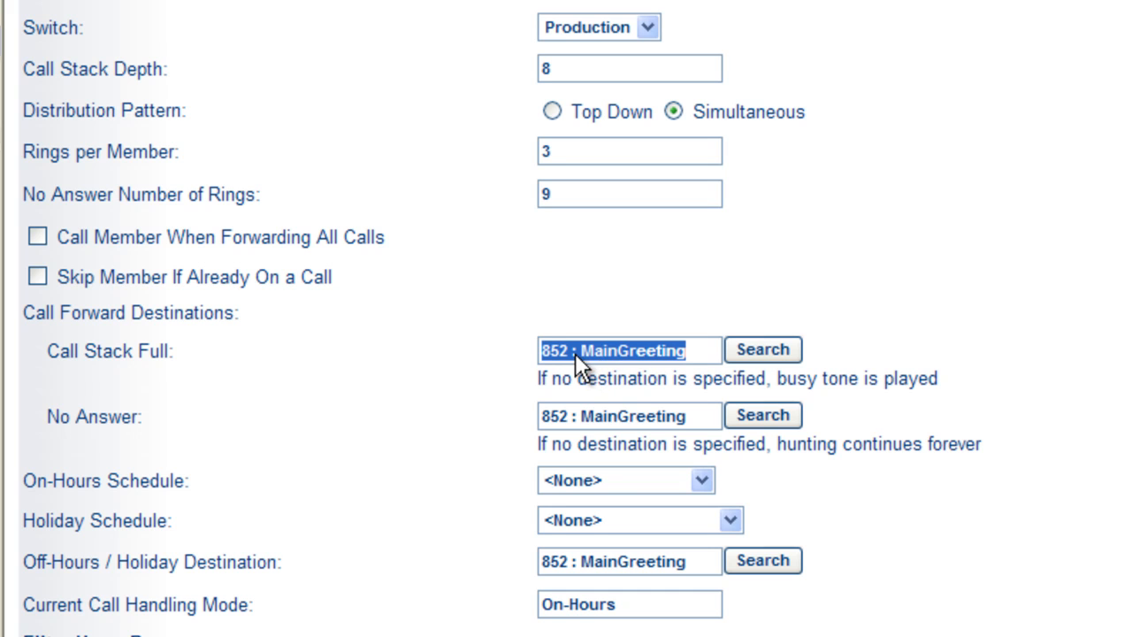
pyautogui.moveTo(581, 366)
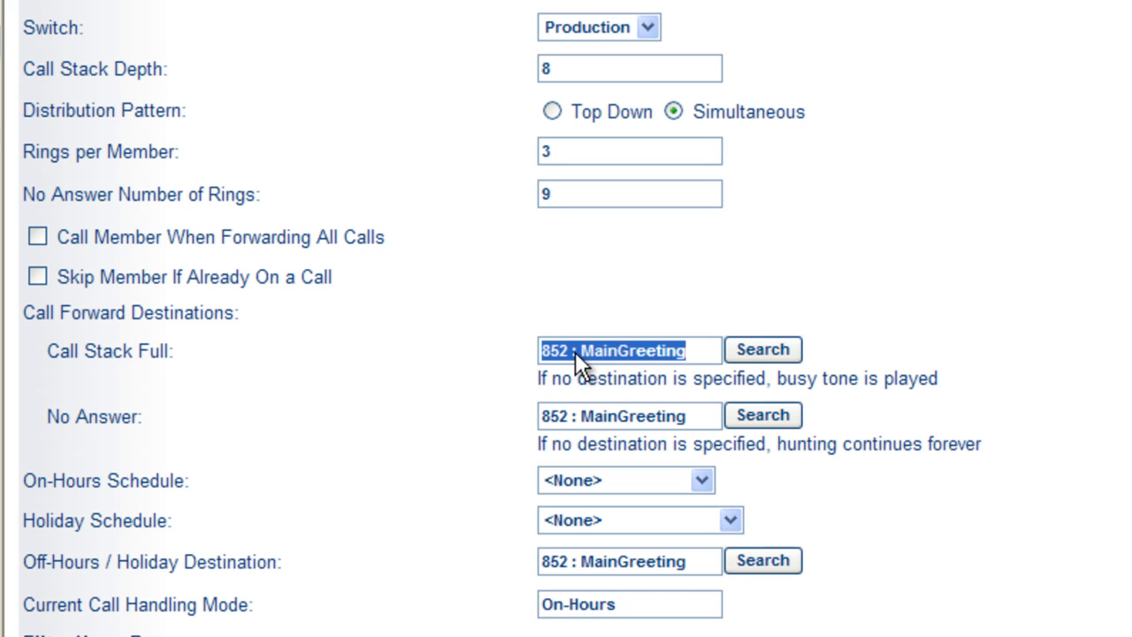
pyautogui.moveTo(693, 358)
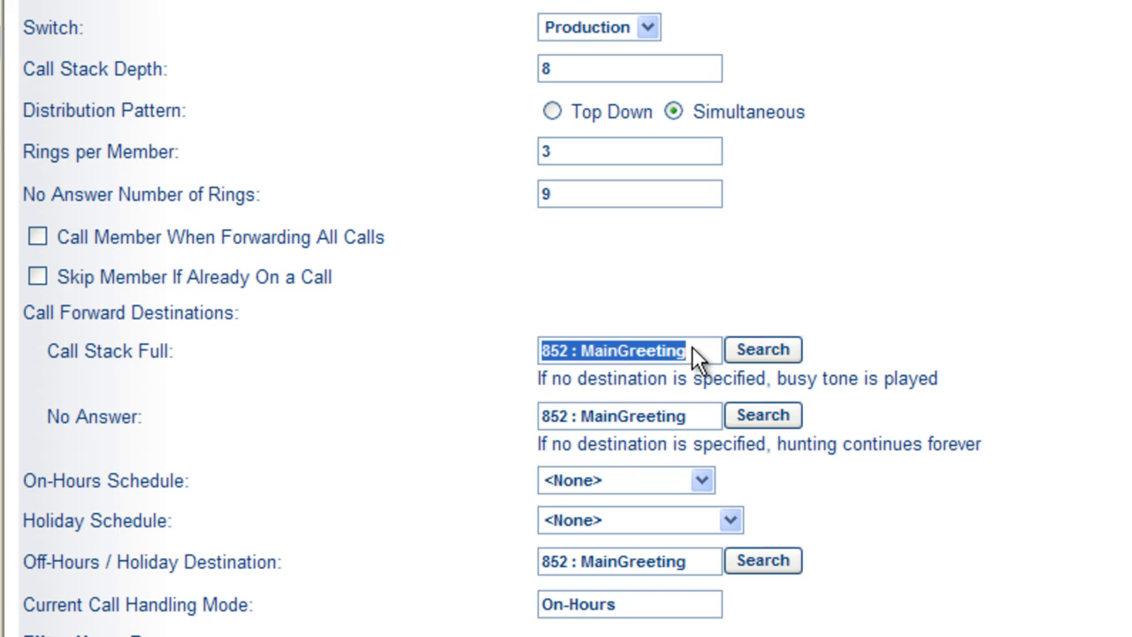
pyautogui.moveTo(637, 358)
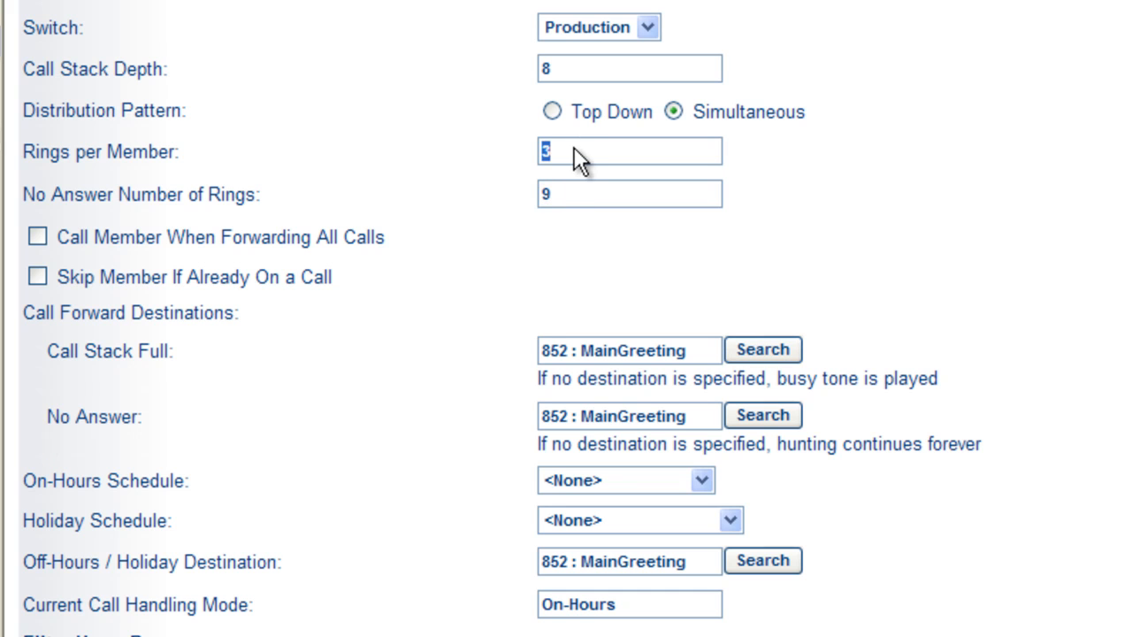
pyautogui.click(630, 193)
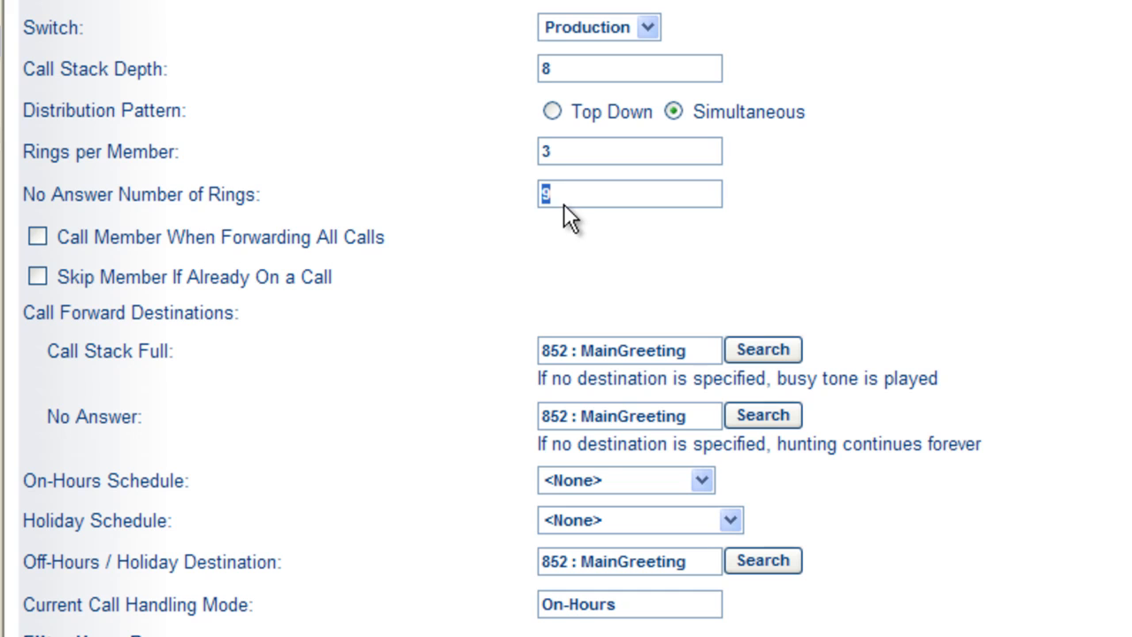
pyautogui.moveTo(150, 396)
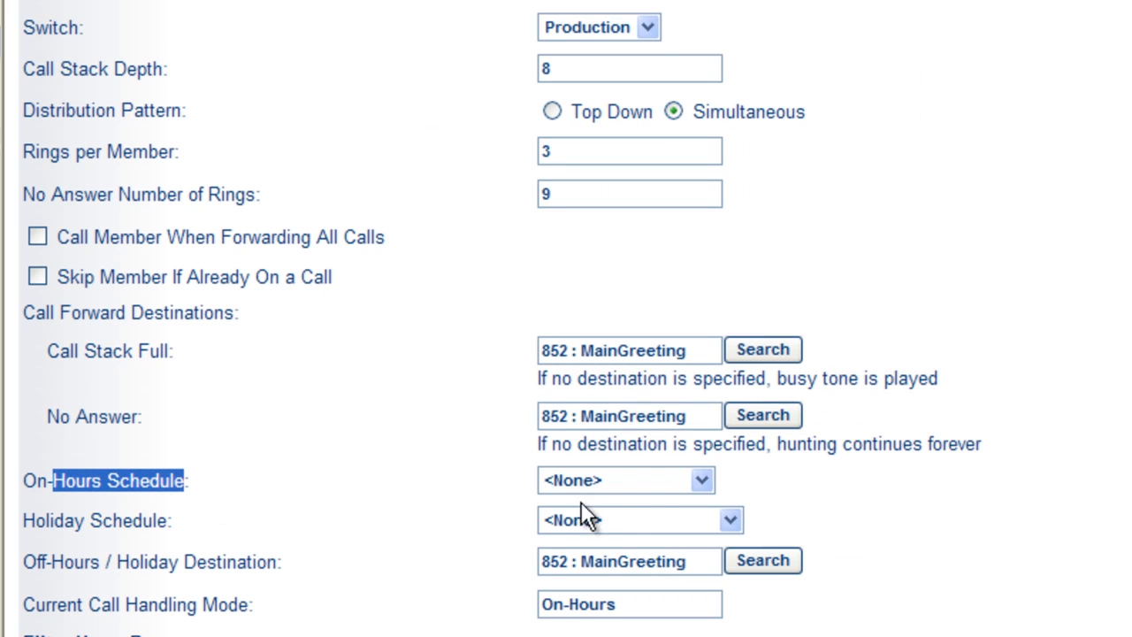
# Review the on-hours schedule choices and leave the schedule at None
pyautogui.click(626, 479)
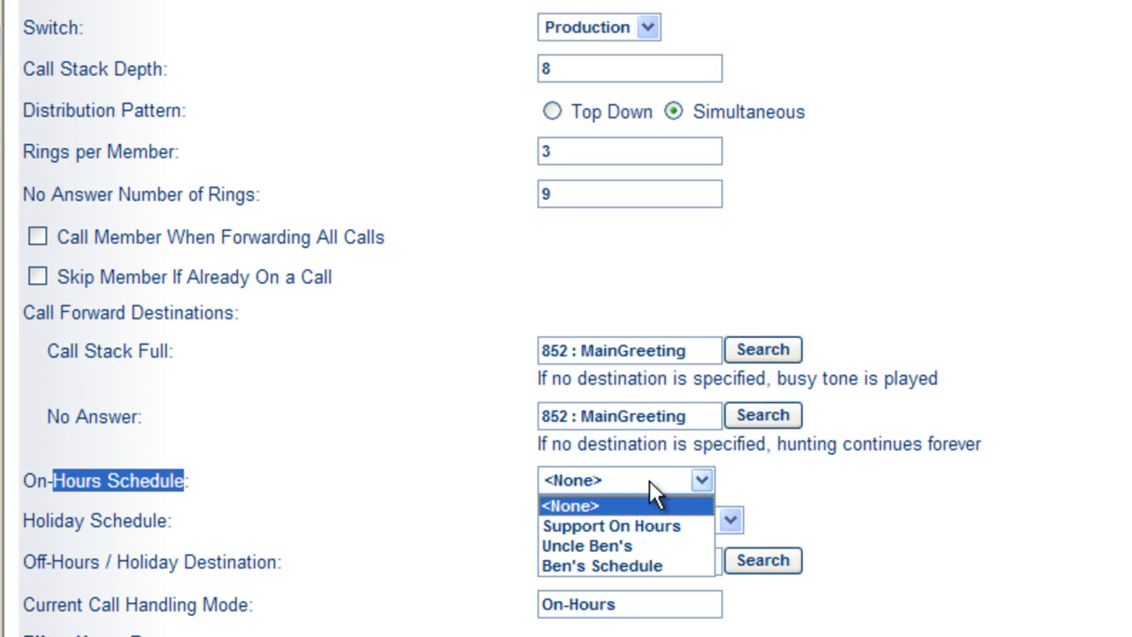
pyautogui.click(569, 506)
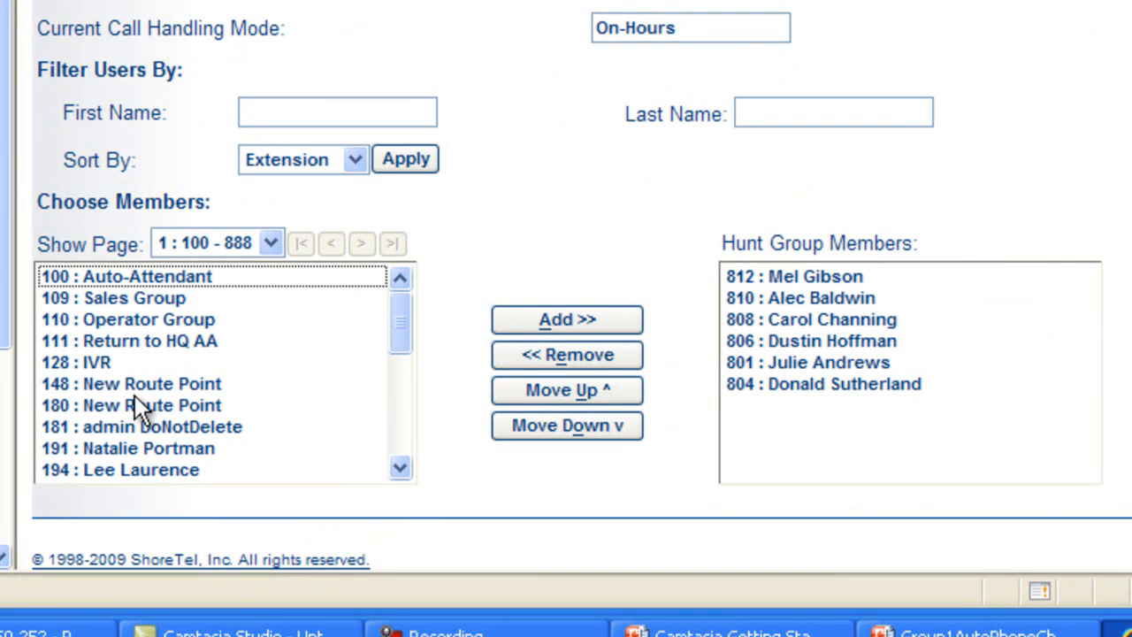
# Add extension 803 from the user list to the hunt group members
pyautogui.click(149, 318)
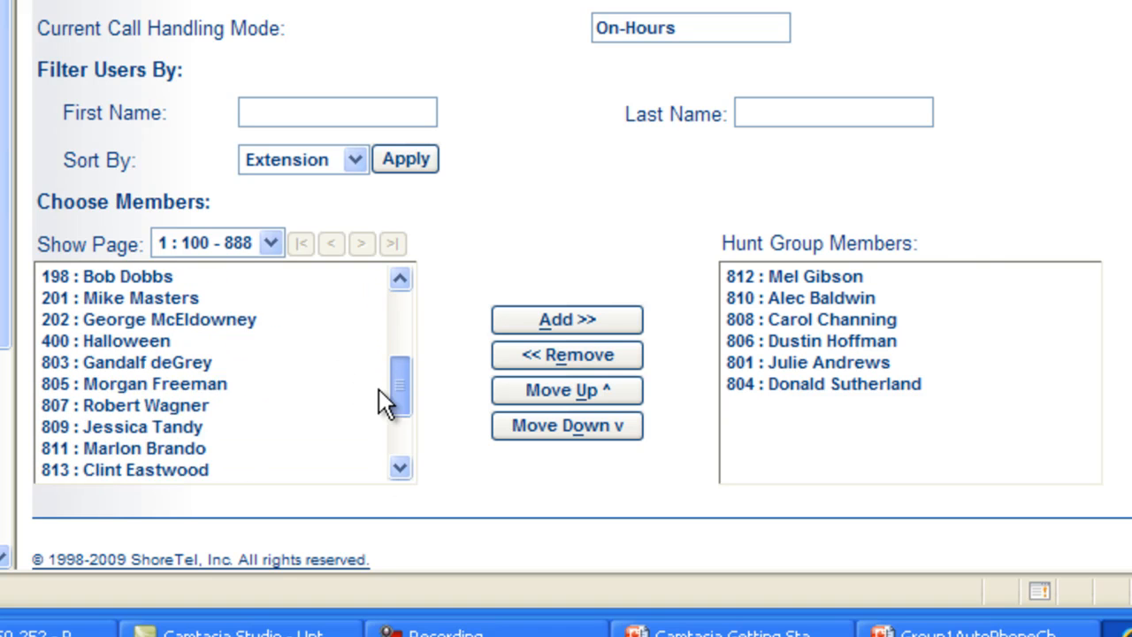
pyautogui.click(141, 339)
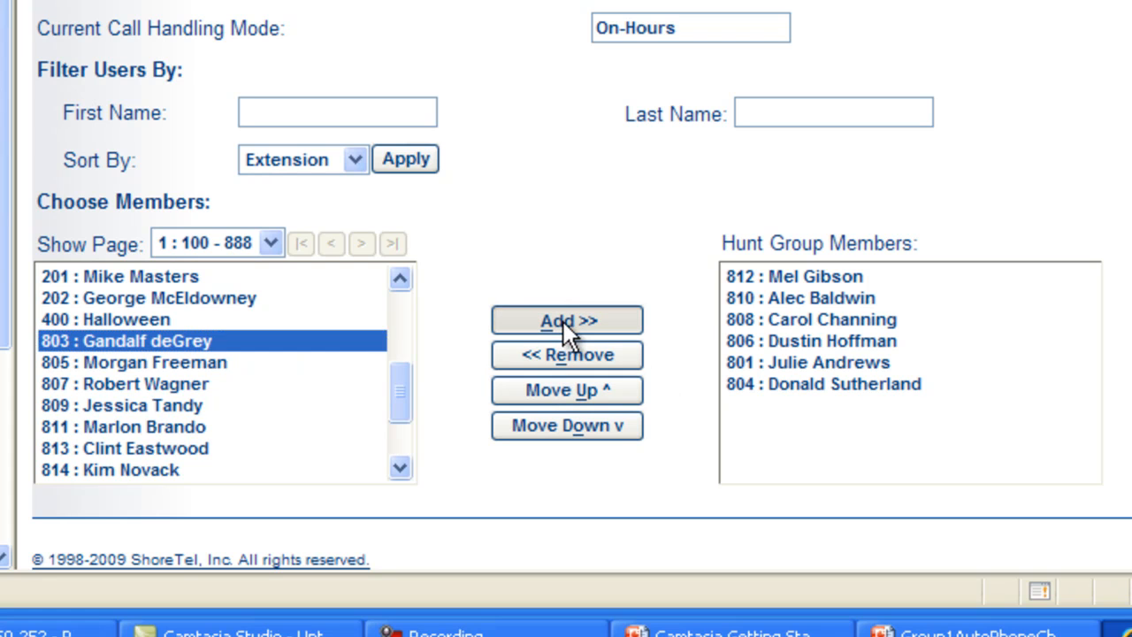
pyautogui.click(566, 319)
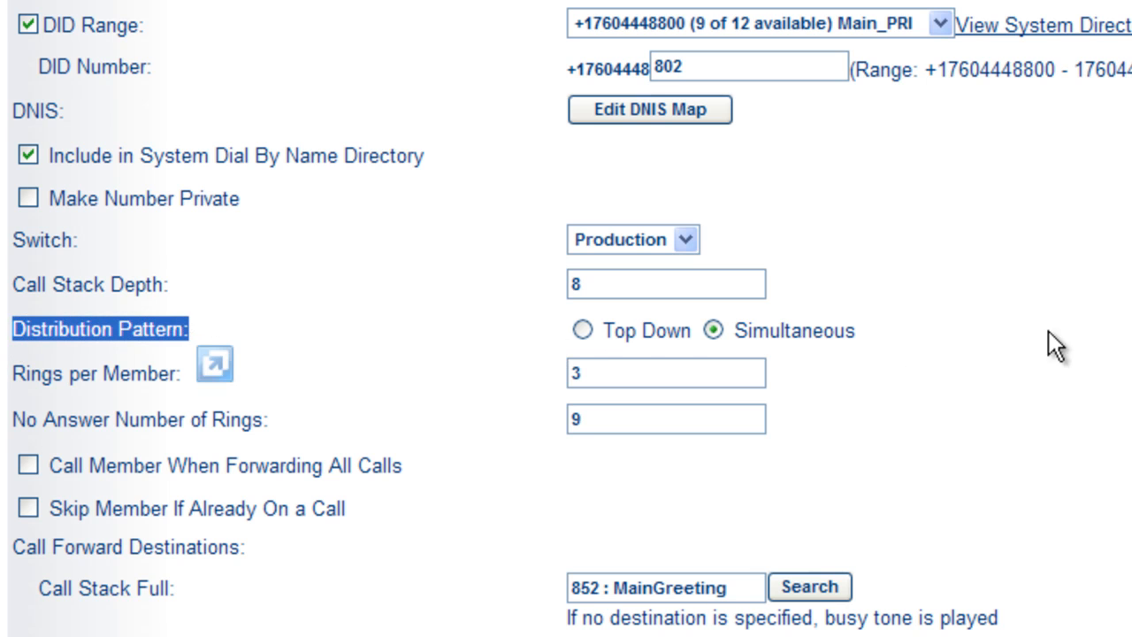
pyautogui.scroll(-3)
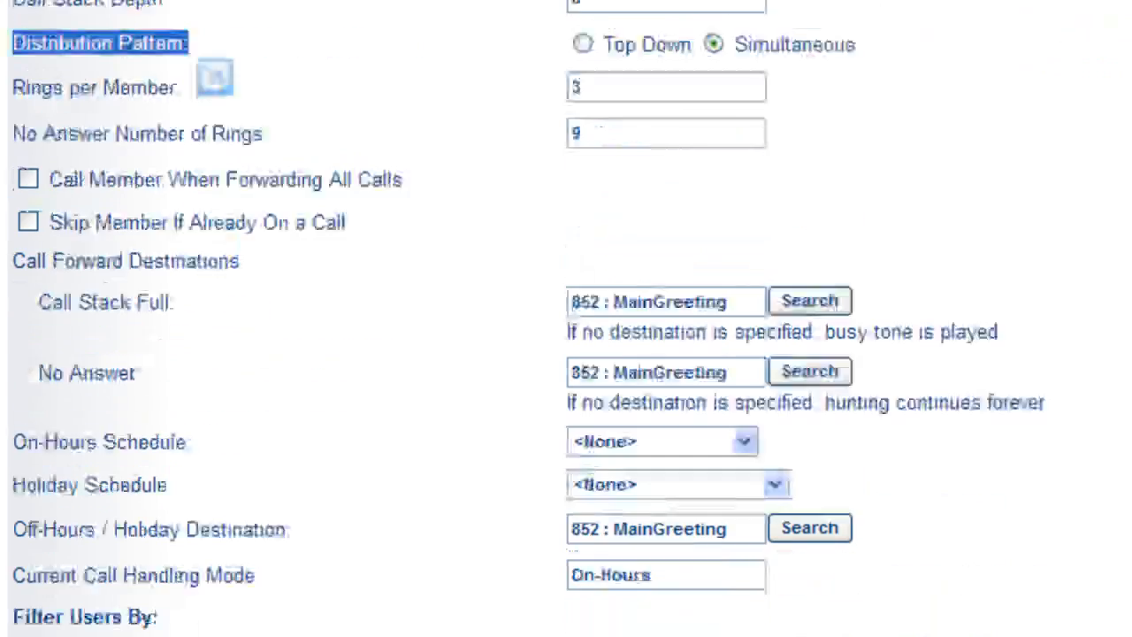
pyautogui.scroll(-3)
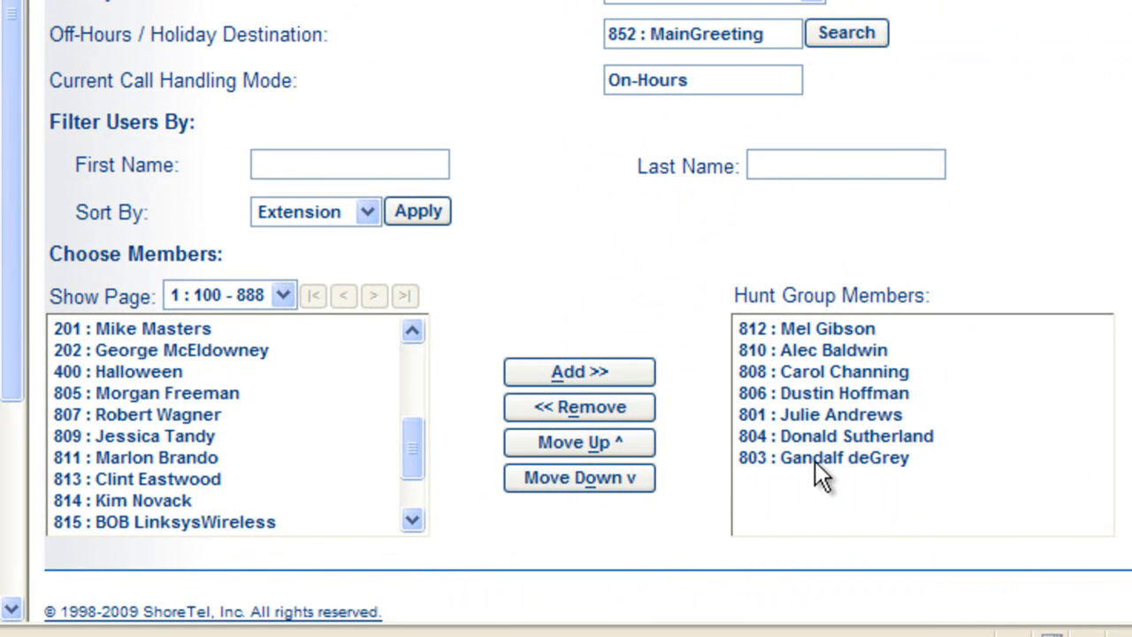
pyautogui.moveTo(853, 345)
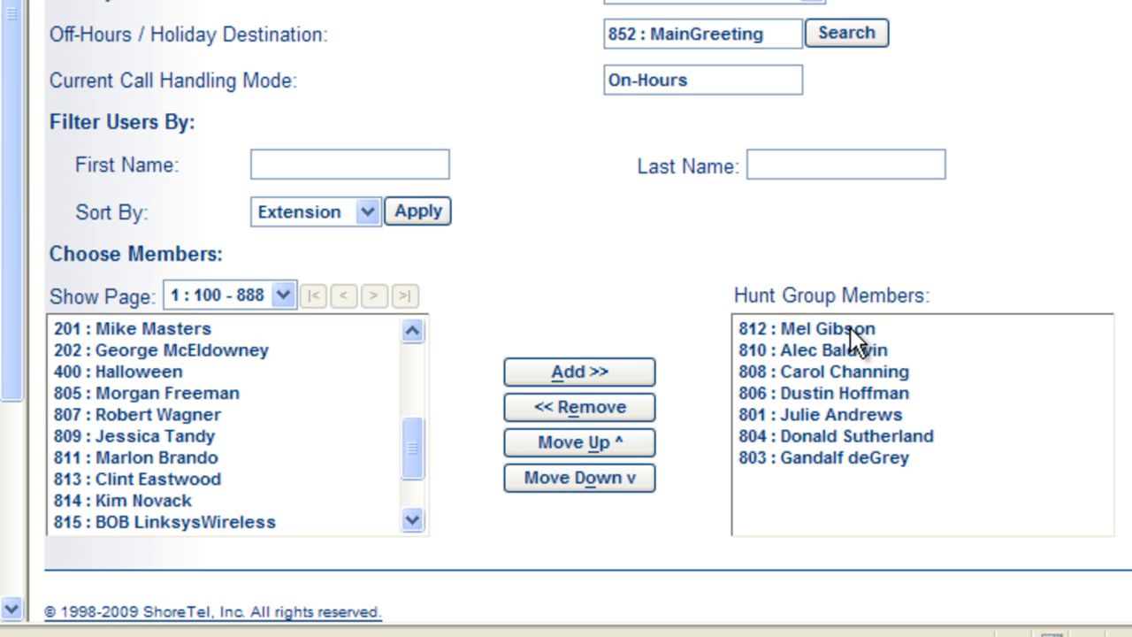
pyautogui.moveTo(852, 345)
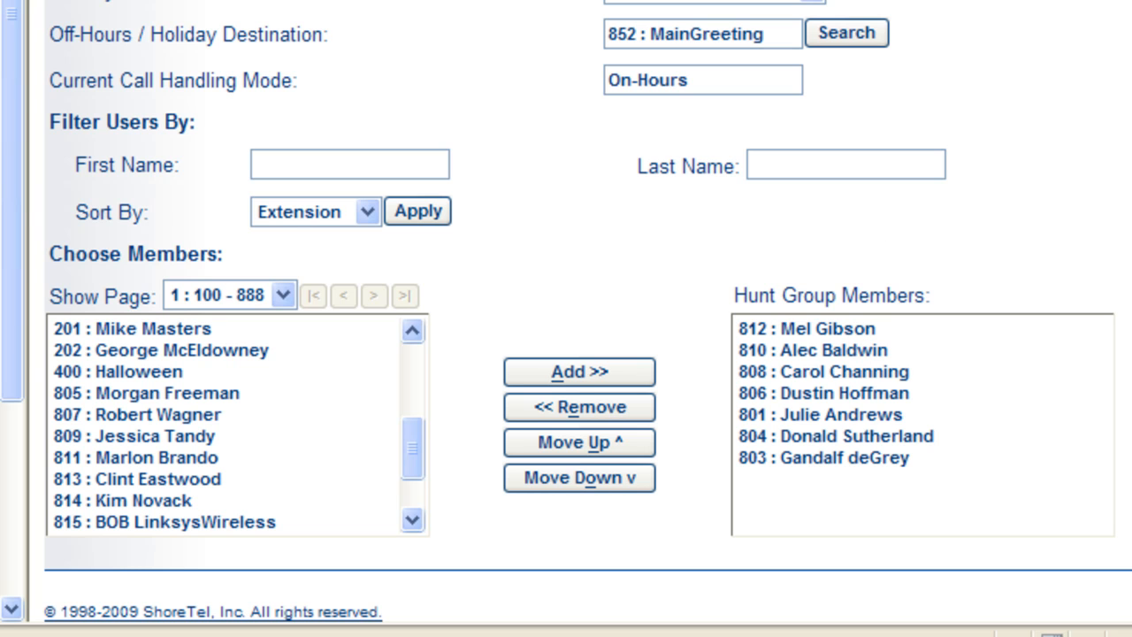
pyautogui.moveTo(789, 355)
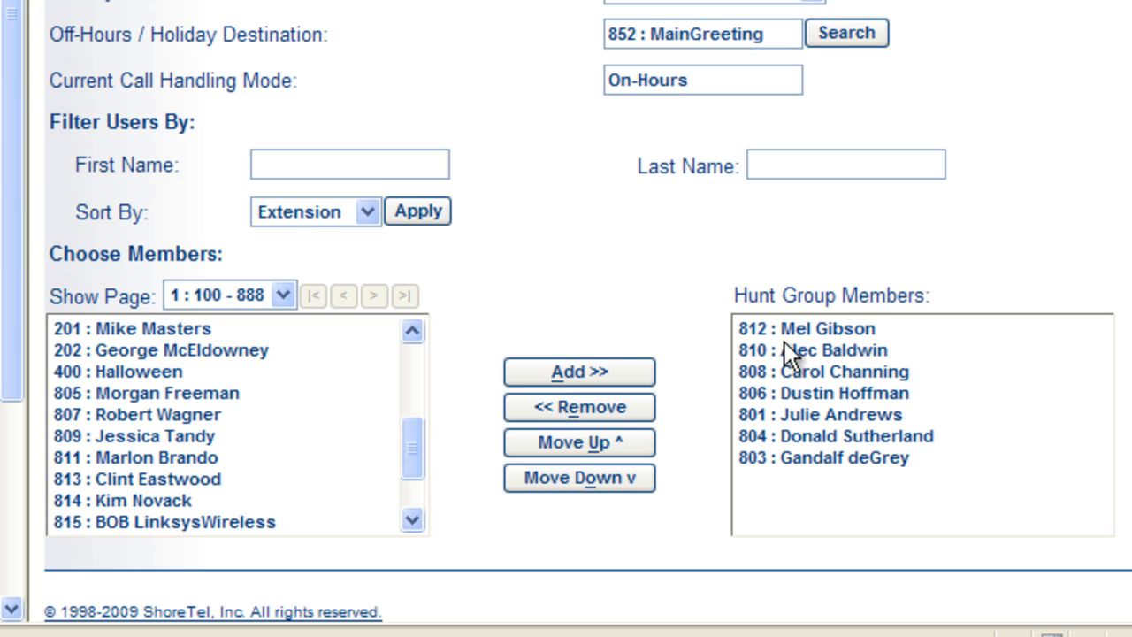
pyautogui.moveTo(828, 345)
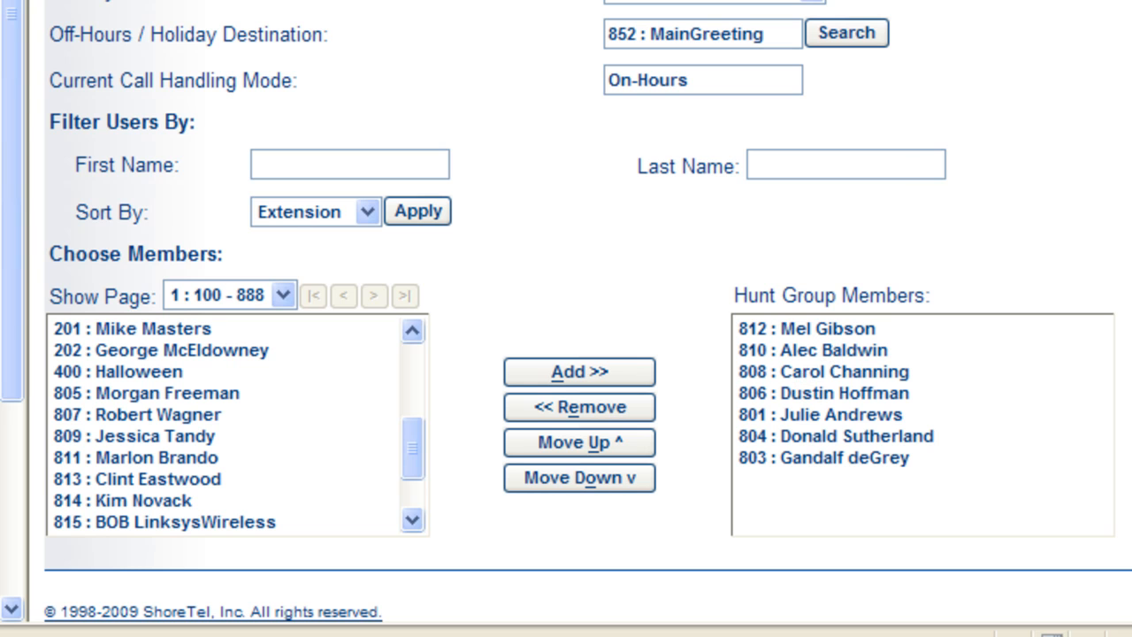
pyautogui.moveTo(739, 566)
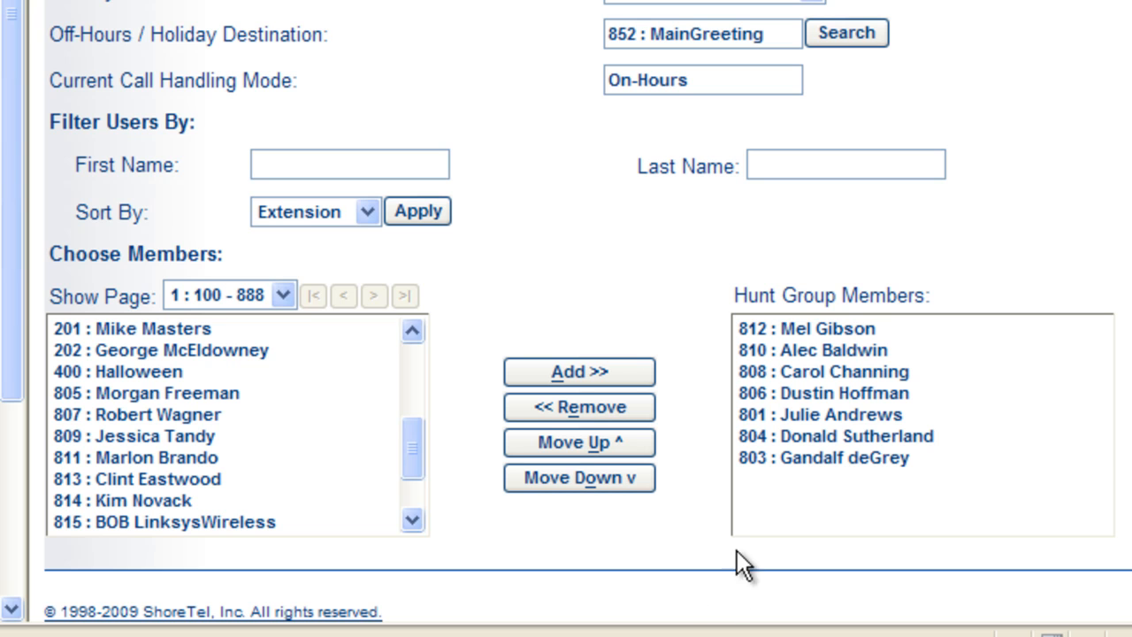
# Move Gandalf deGrey (803) up to third in the ring order and save the group
pyautogui.click(823, 457)
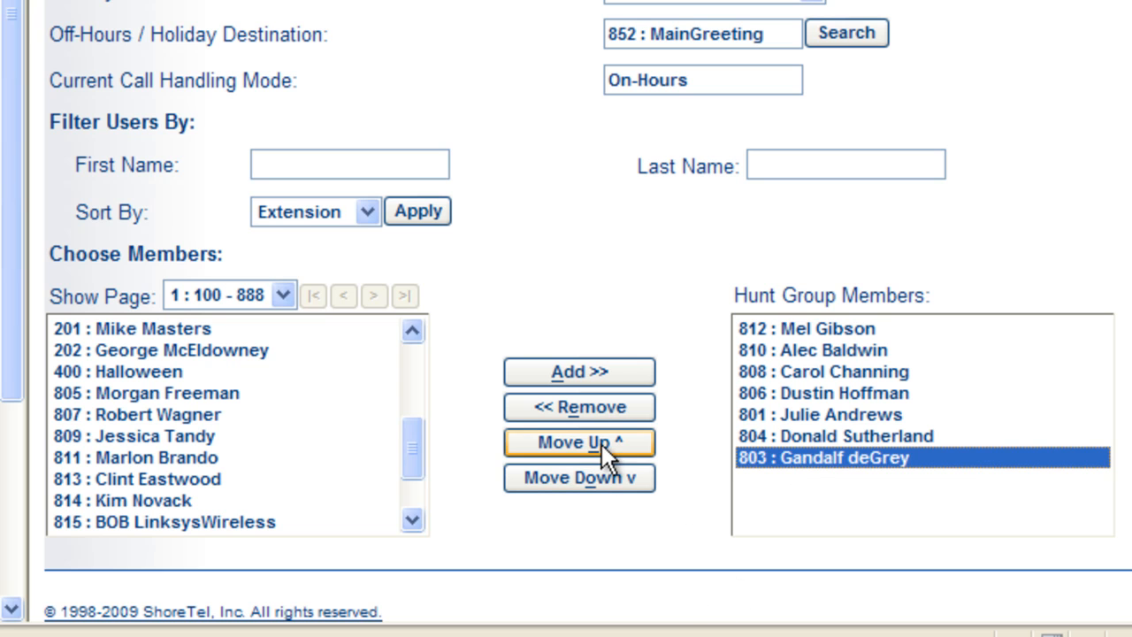
pyautogui.click(581, 442)
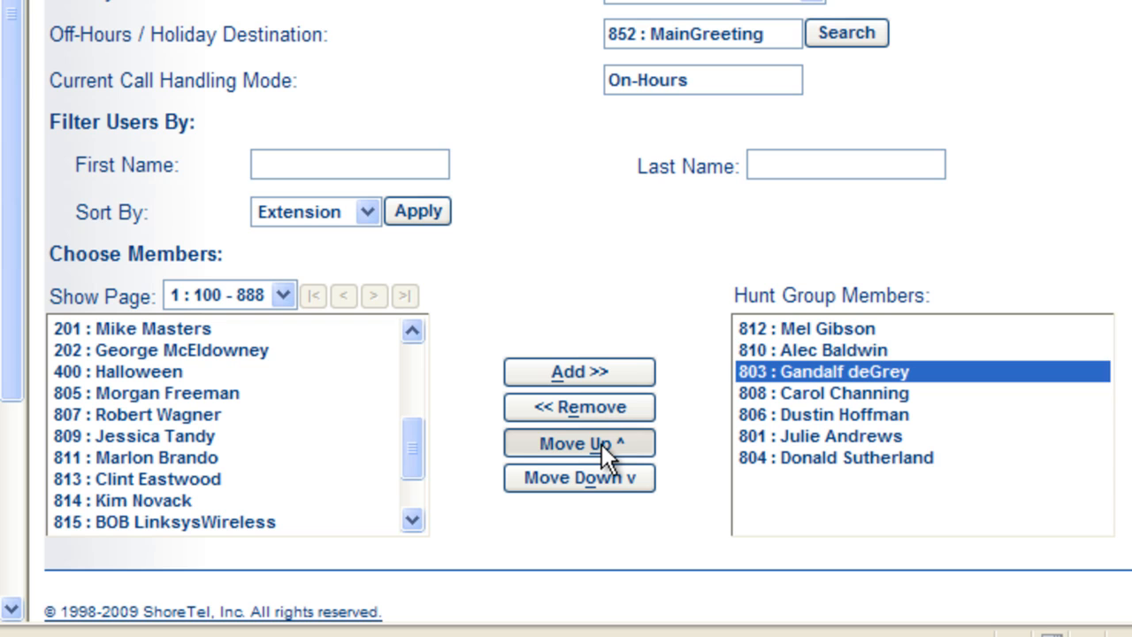
pyautogui.click(580, 442)
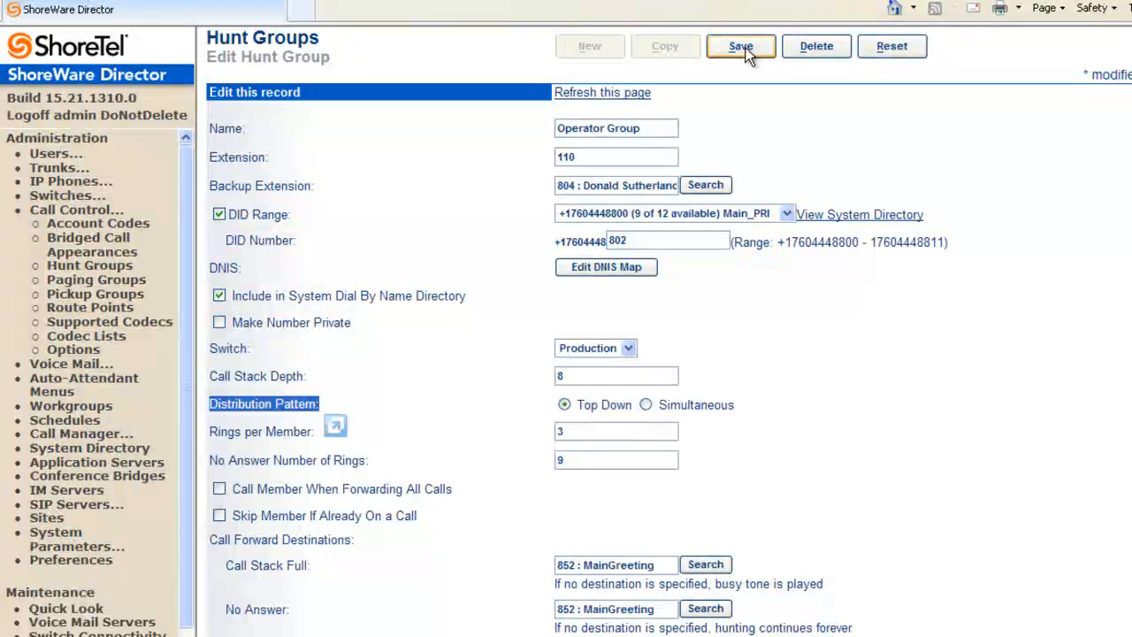
pyautogui.click(740, 46)
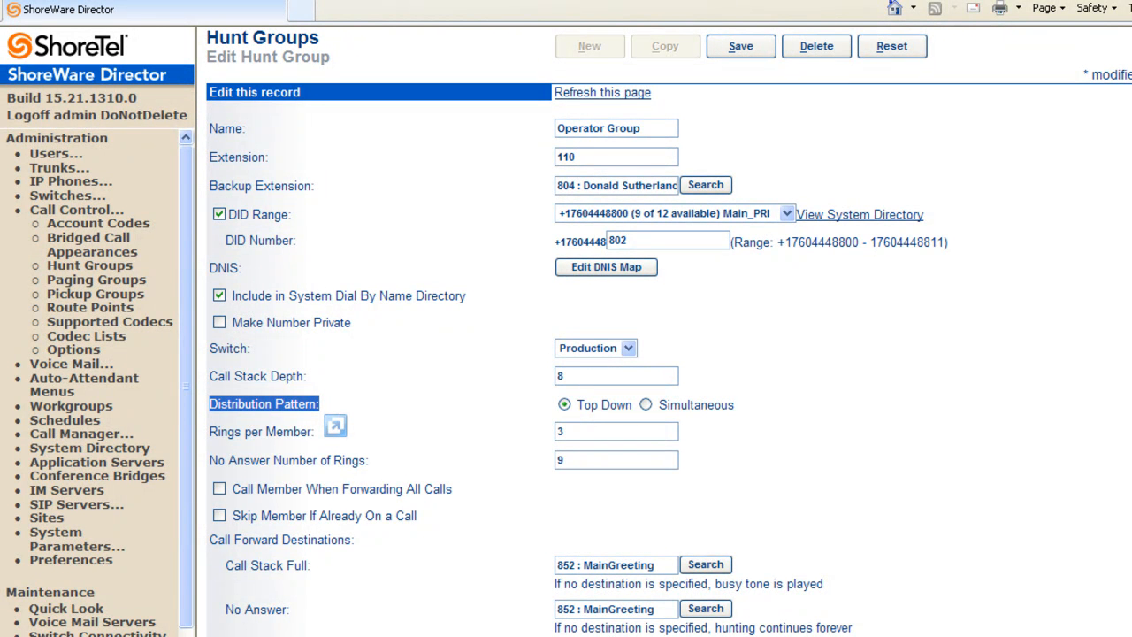